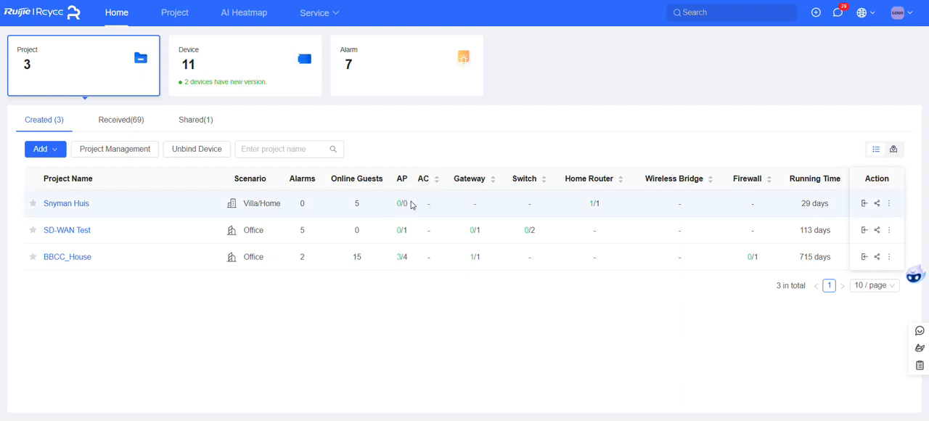
mouse_move(392, 181)
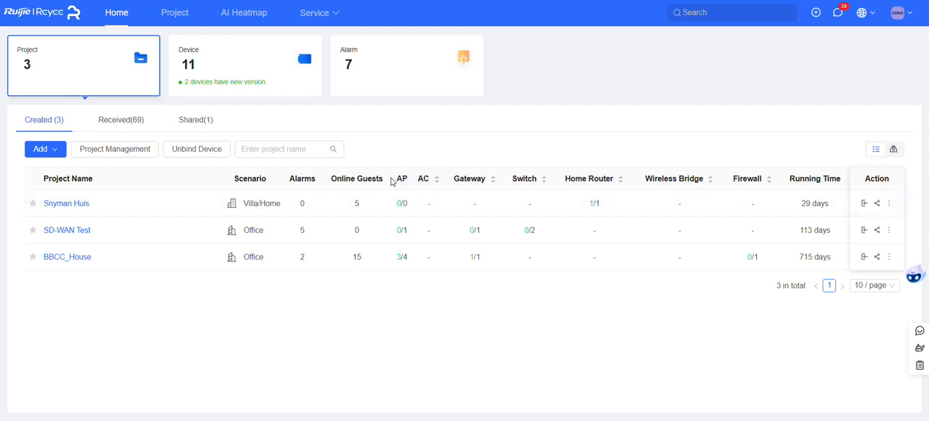
mouse_move(395, 184)
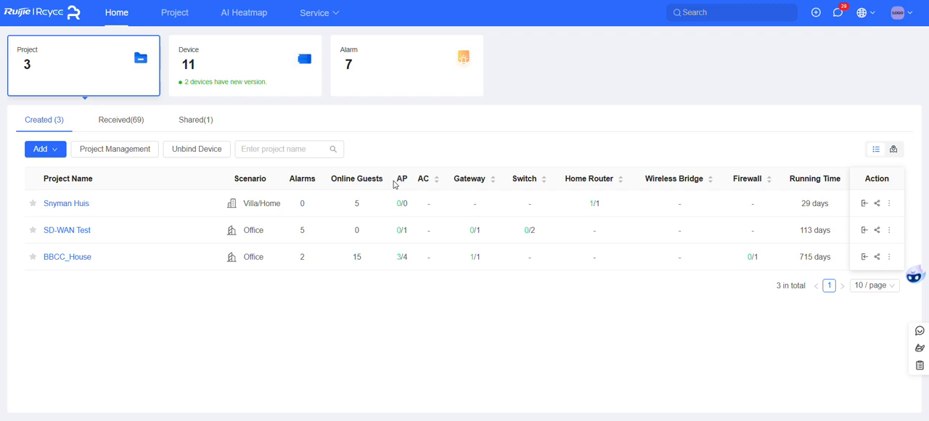
mouse_move(387, 178)
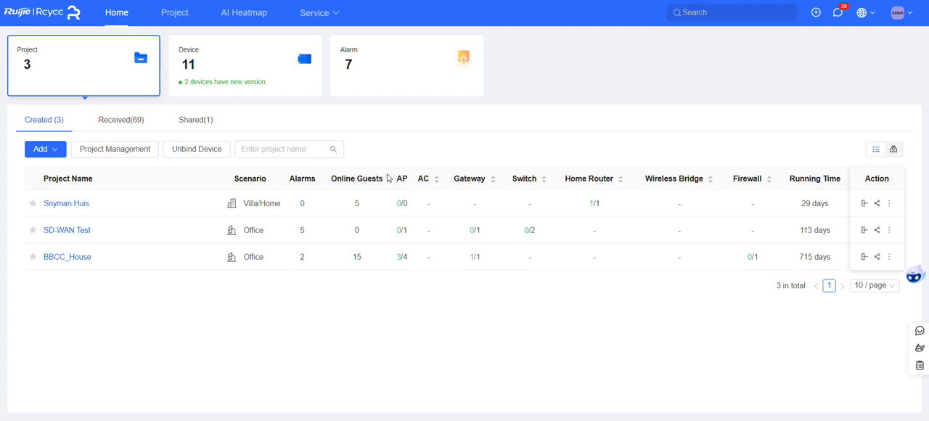
mouse_move(376, 181)
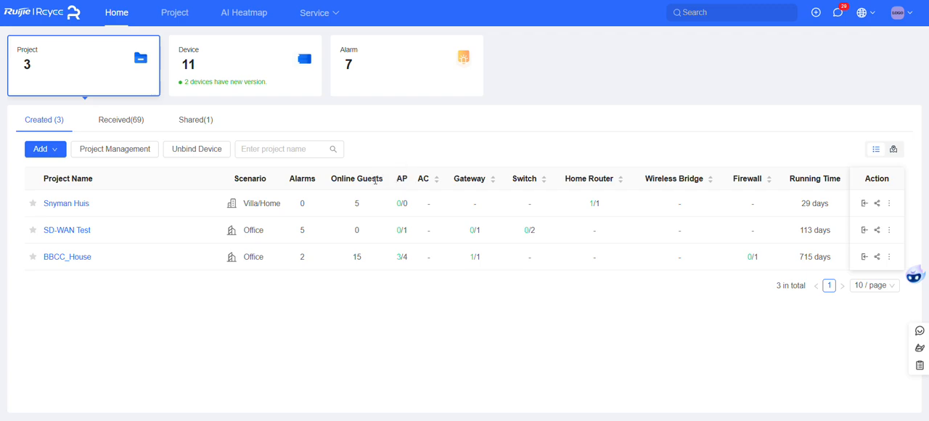
mouse_move(495, 252)
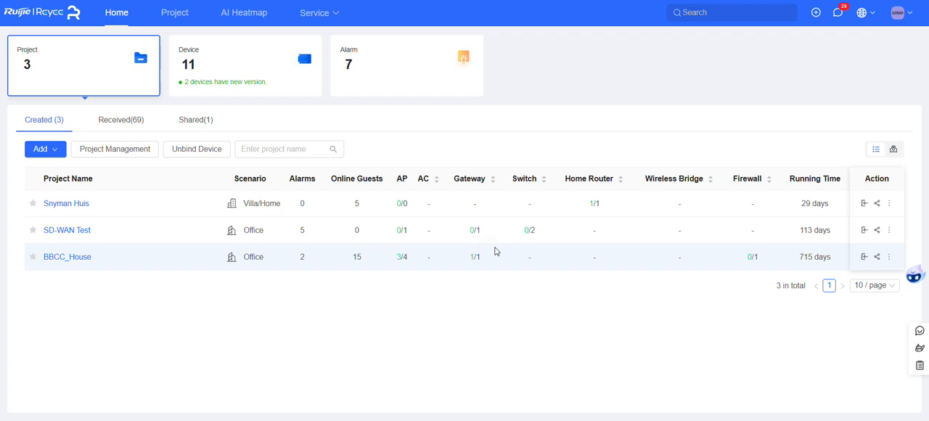
mouse_move(365, 262)
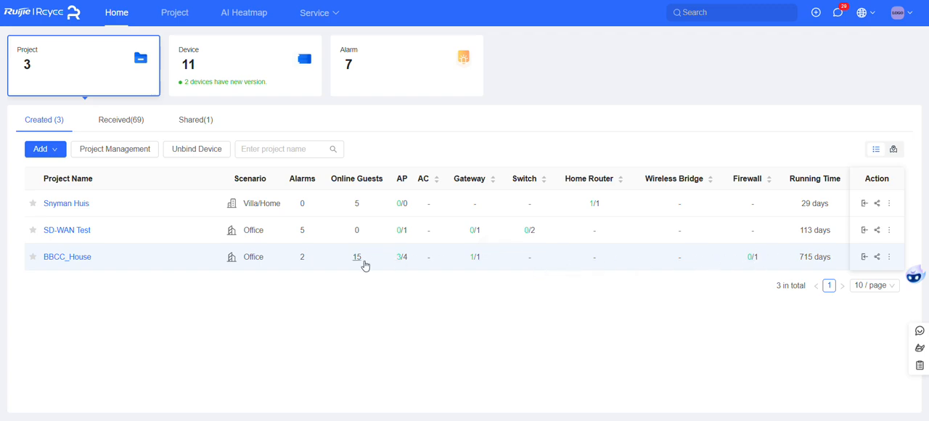
mouse_move(96, 265)
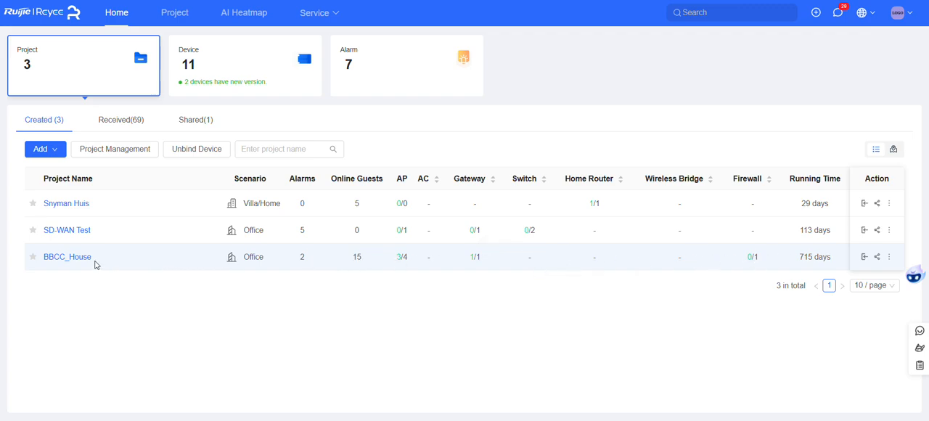
mouse_move(87, 263)
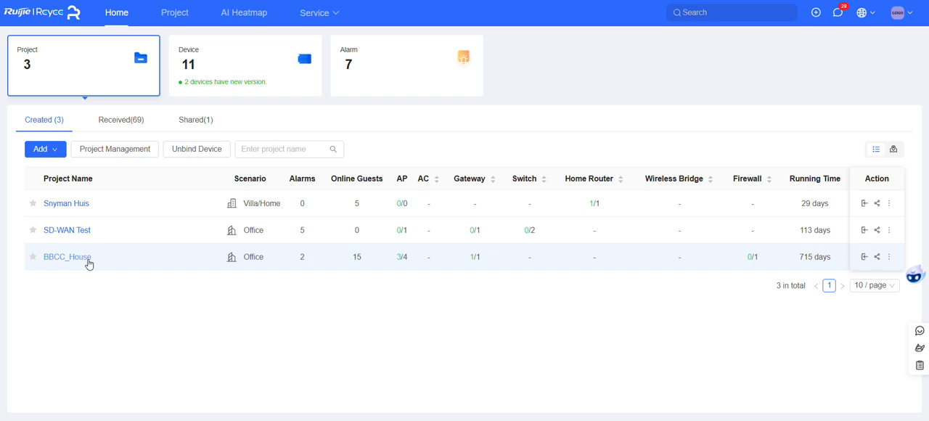
mouse_move(84, 262)
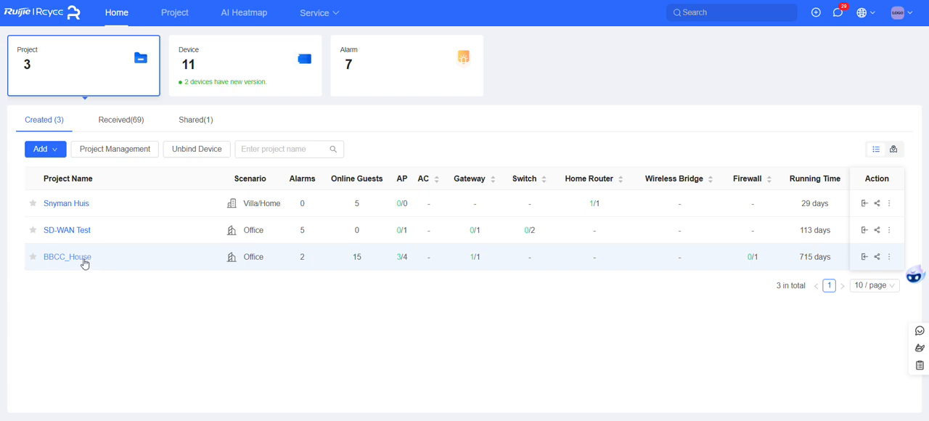
mouse_move(67, 256)
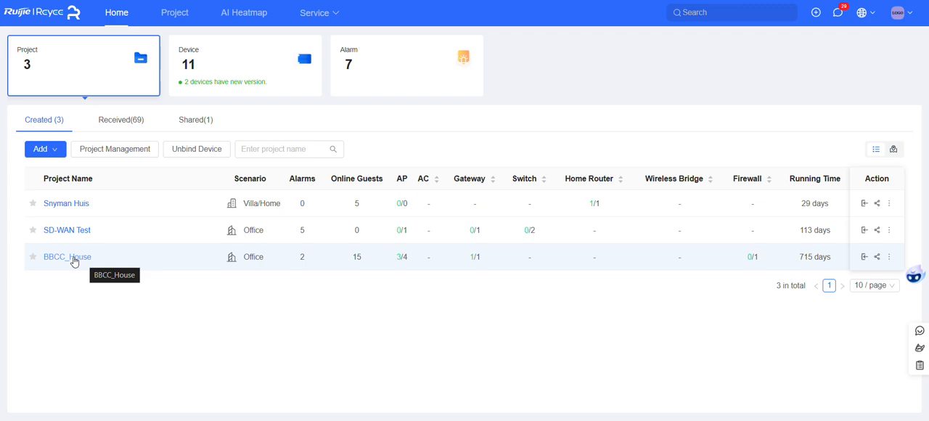
- Open BBCC_House's device list on the AP(4) tab and select the BBCC_Outdoor_AP alias
click(66, 256)
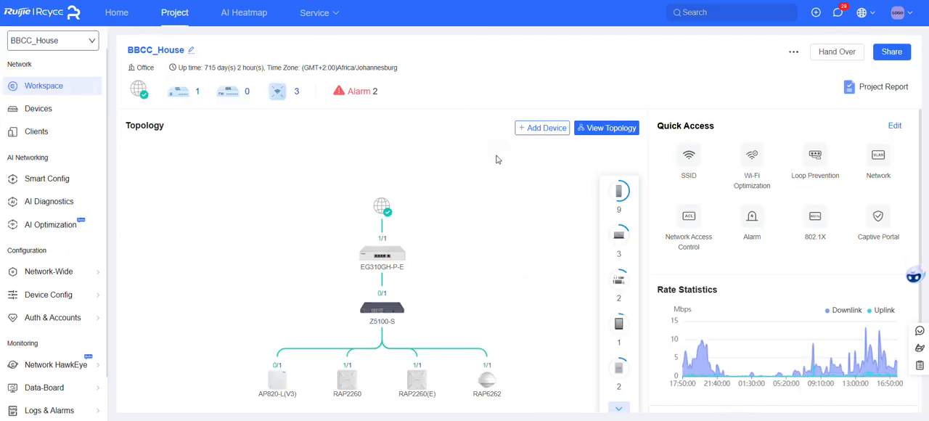
mouse_move(36, 131)
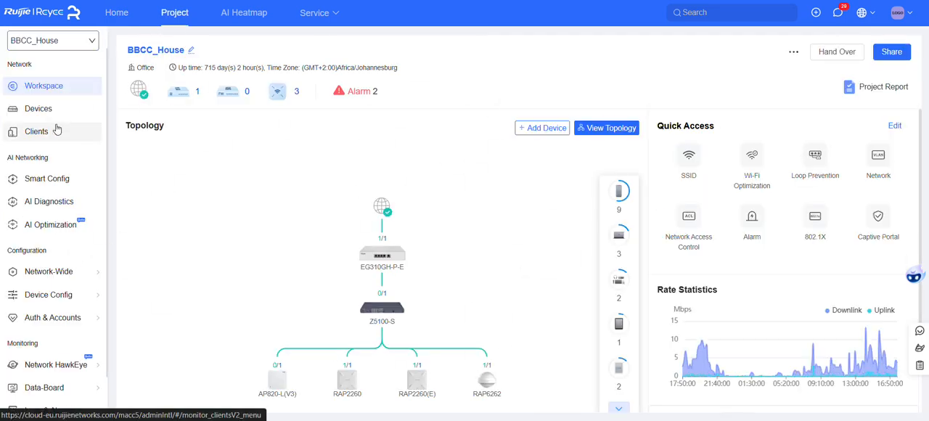
click(37, 108)
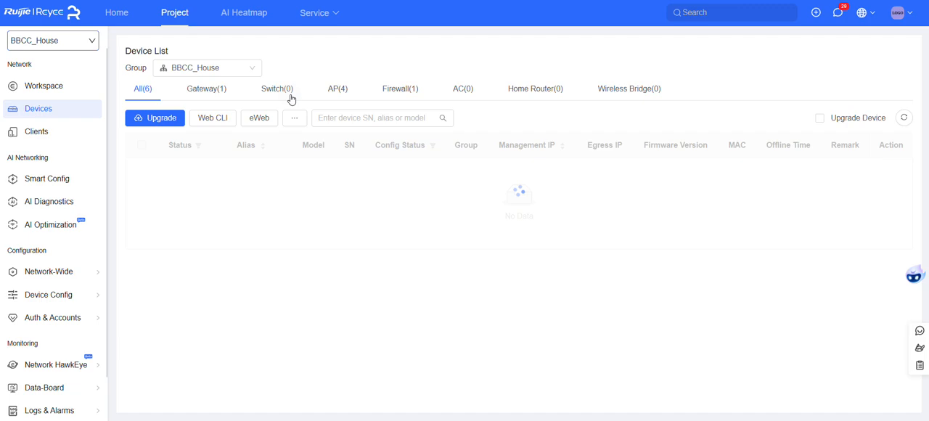
click(335, 88)
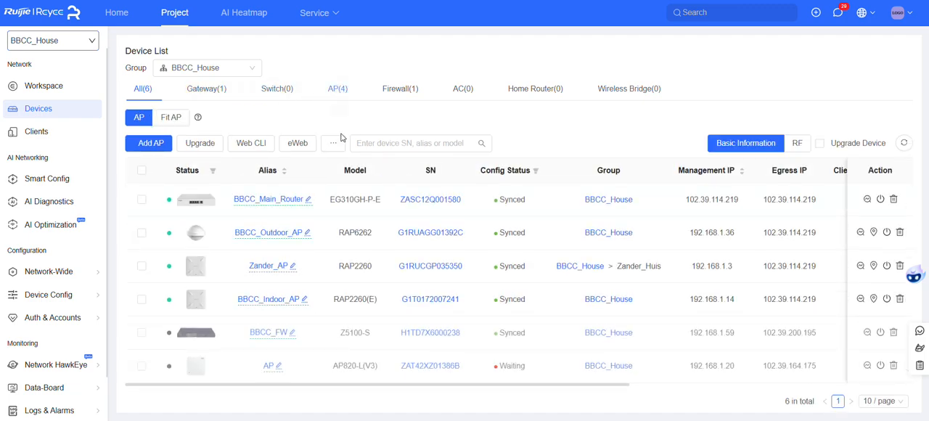
click(338, 89)
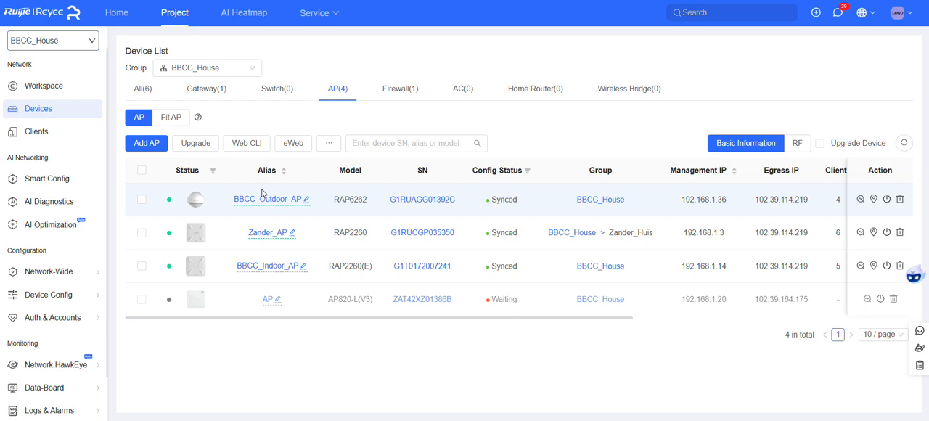
double_click(266, 199)
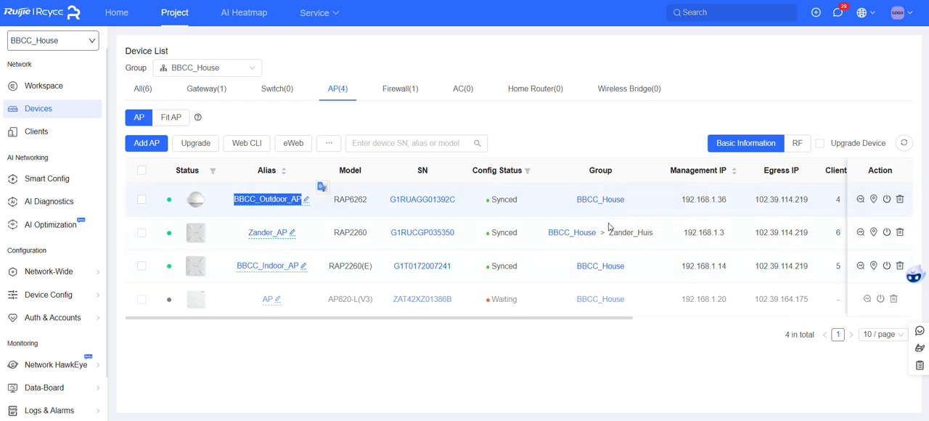
mouse_move(653, 202)
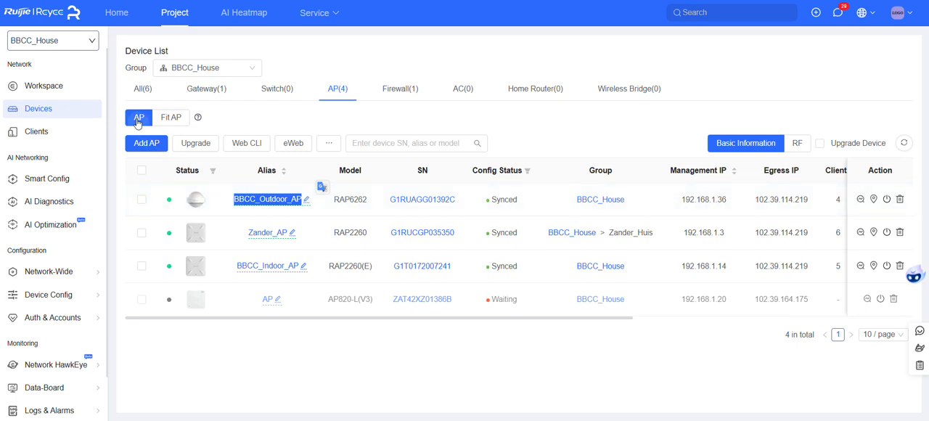
- In Project Management, add device group 'Outdoor_Unit' under the BBCC_House project
click(116, 13)
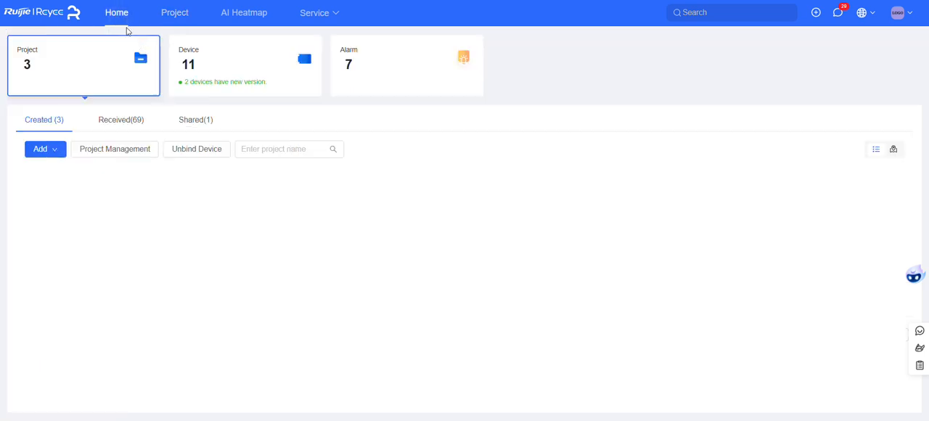
click(114, 148)
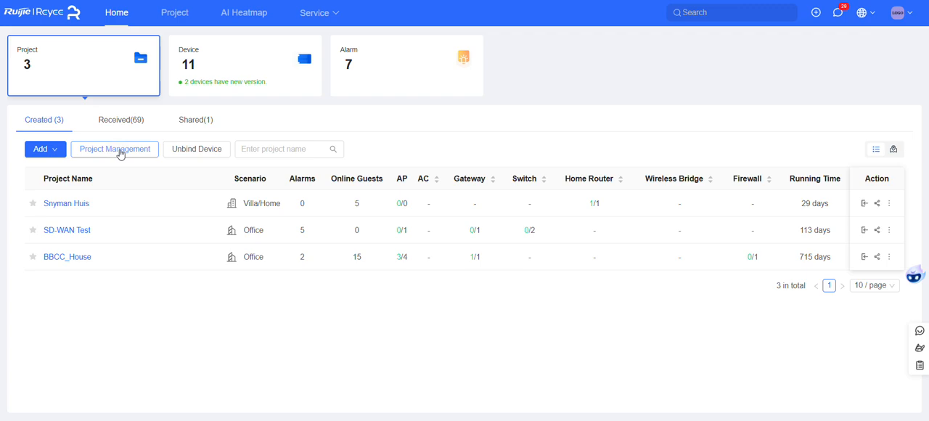
click(113, 148)
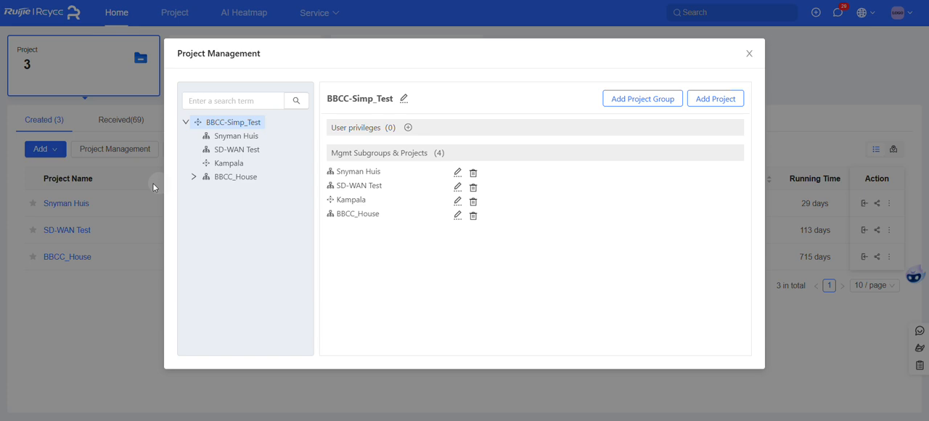
mouse_move(67, 256)
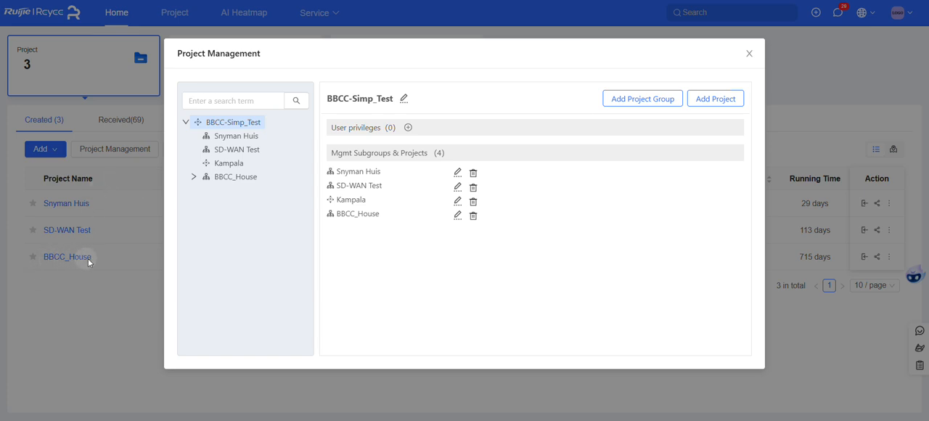
click(235, 176)
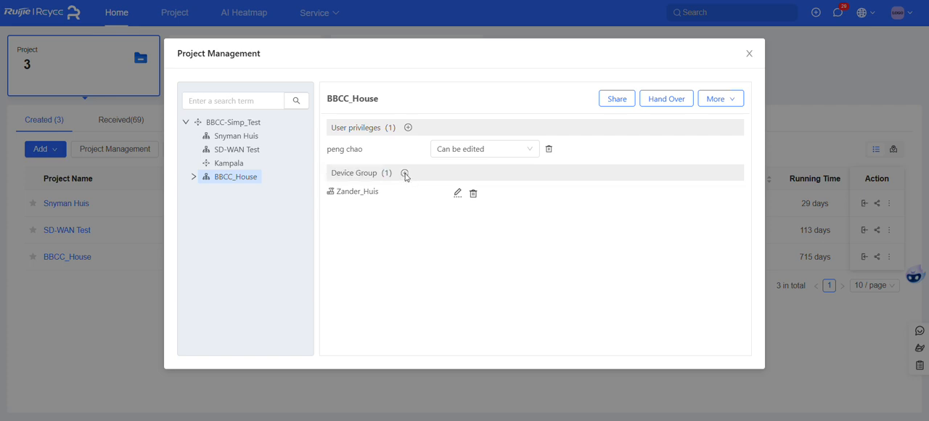
click(405, 174)
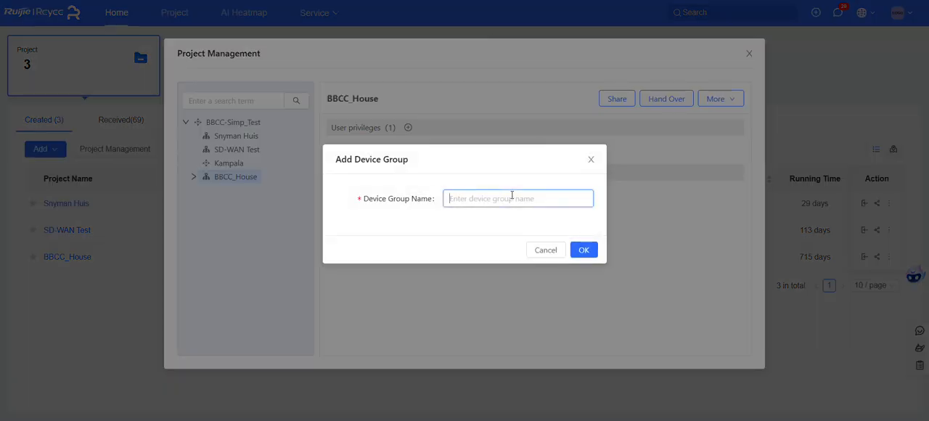
text(Outdoor)
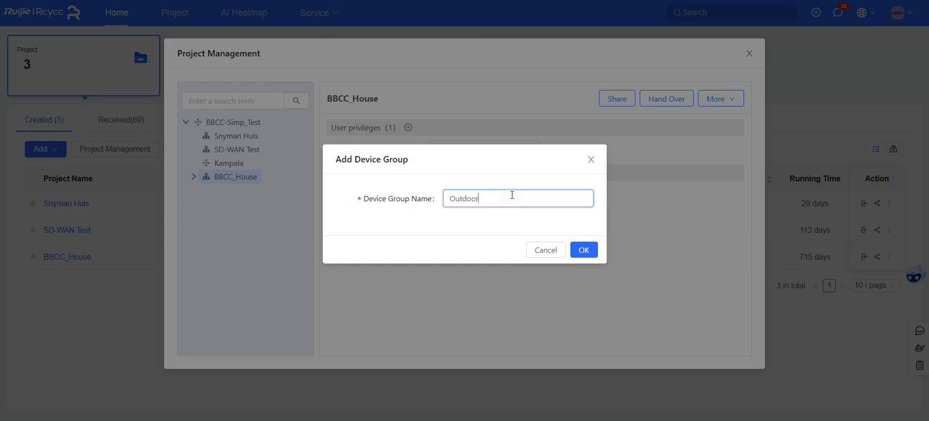
text(_Unit)
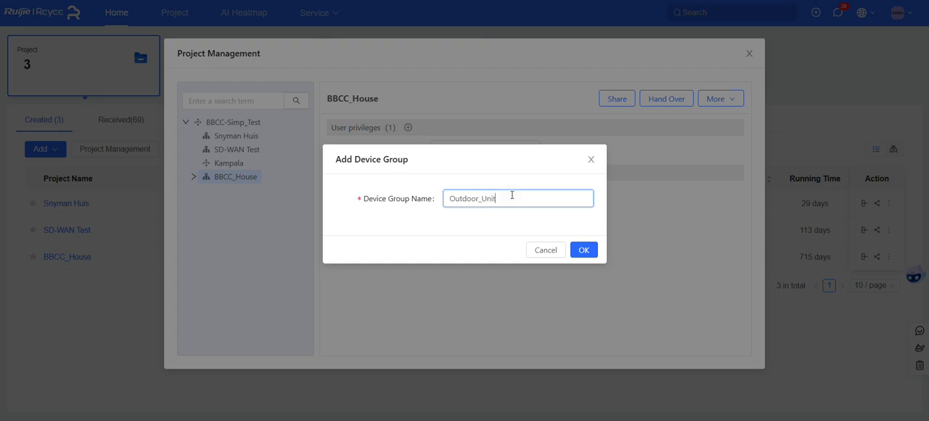
click(584, 250)
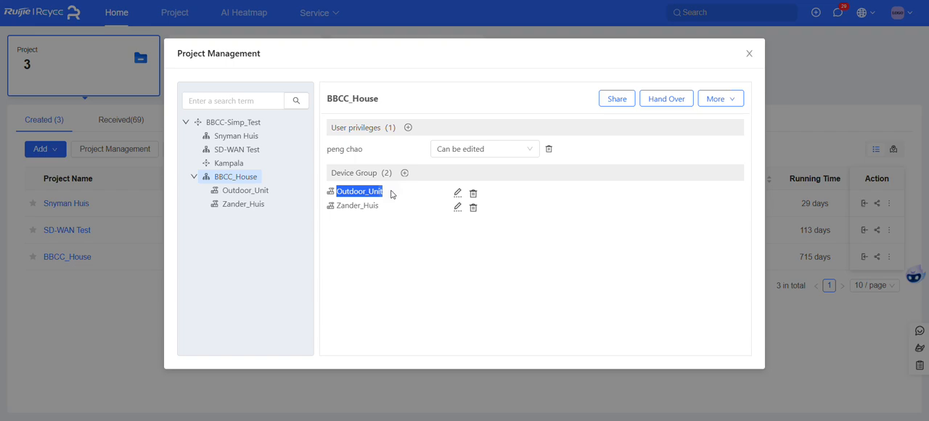
- Return to BBCC_House's device list and check the devices' config status for Synced
click(746, 54)
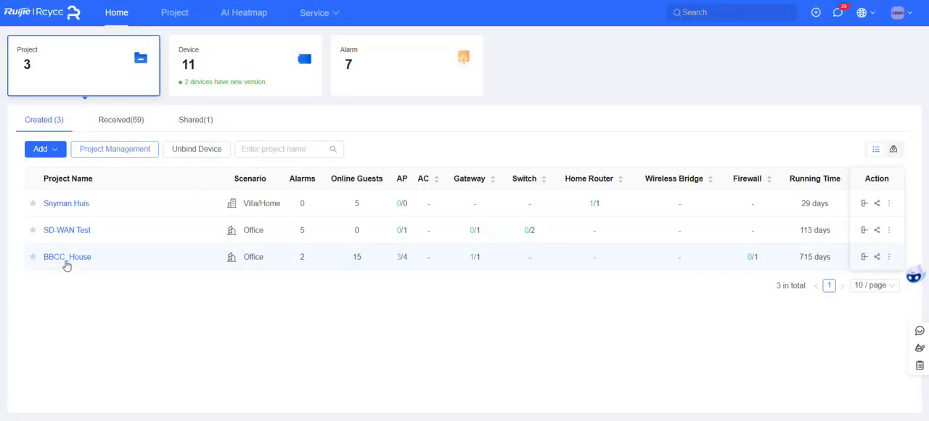
click(67, 256)
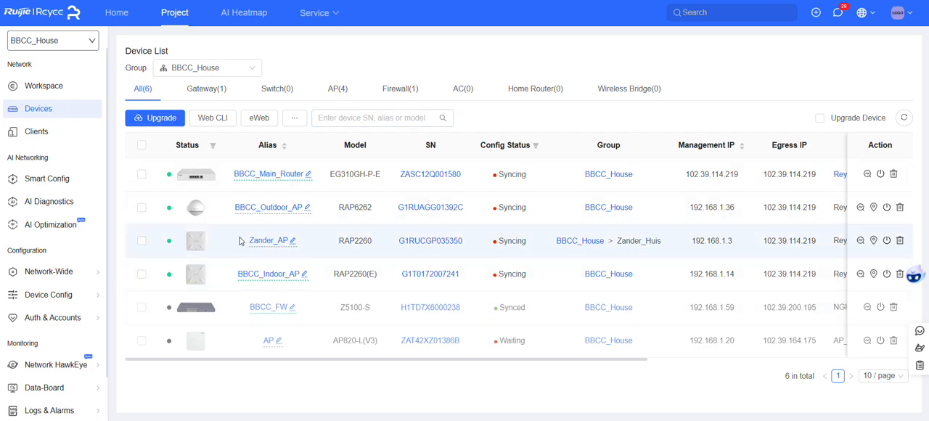
double_click(267, 240)
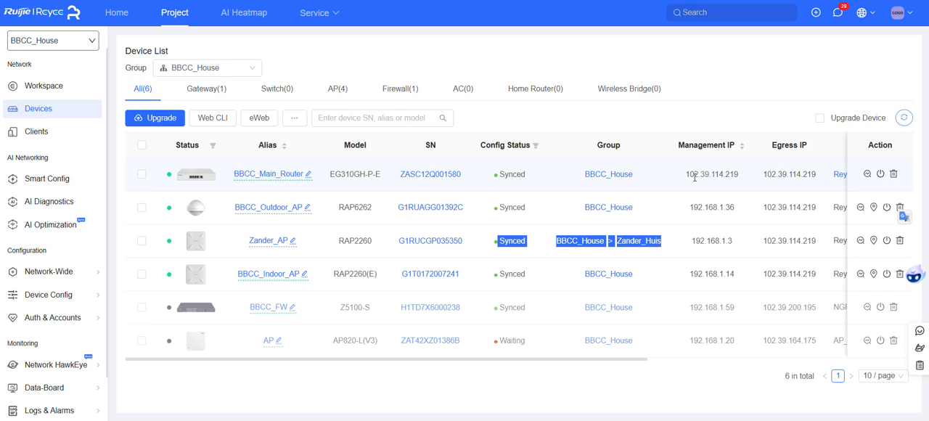
- Open the Wireless > SSID configuration and expand the Group dropdown
click(49, 295)
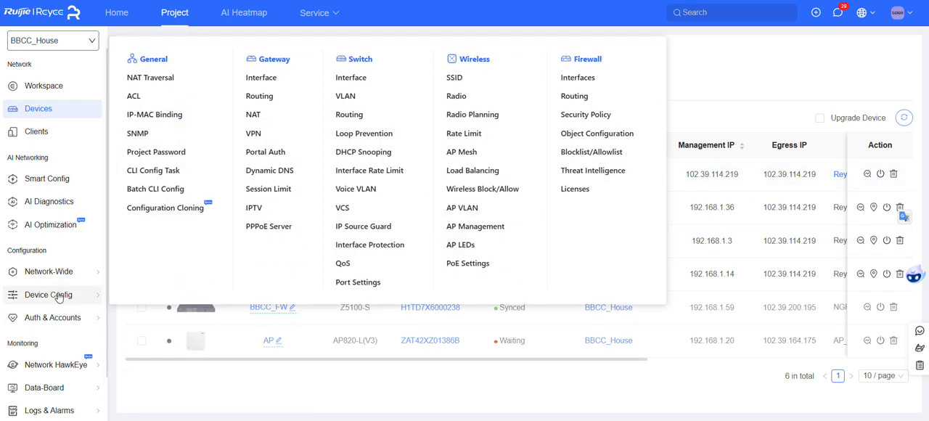
mouse_move(448, 82)
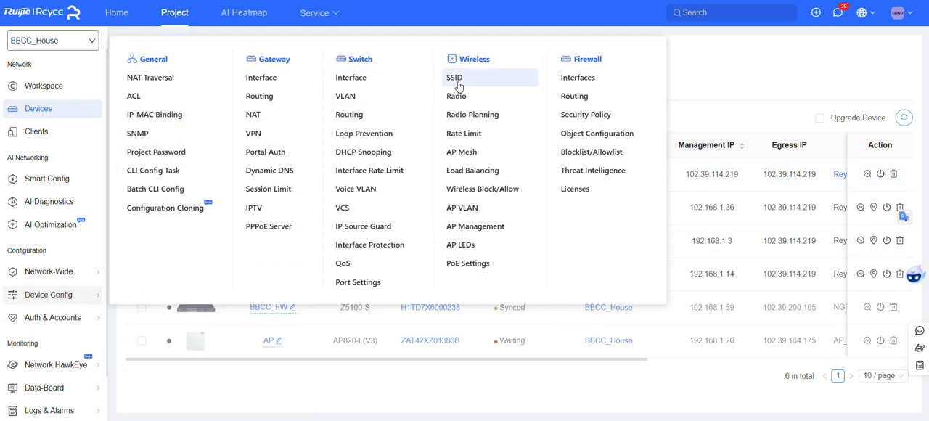
click(451, 77)
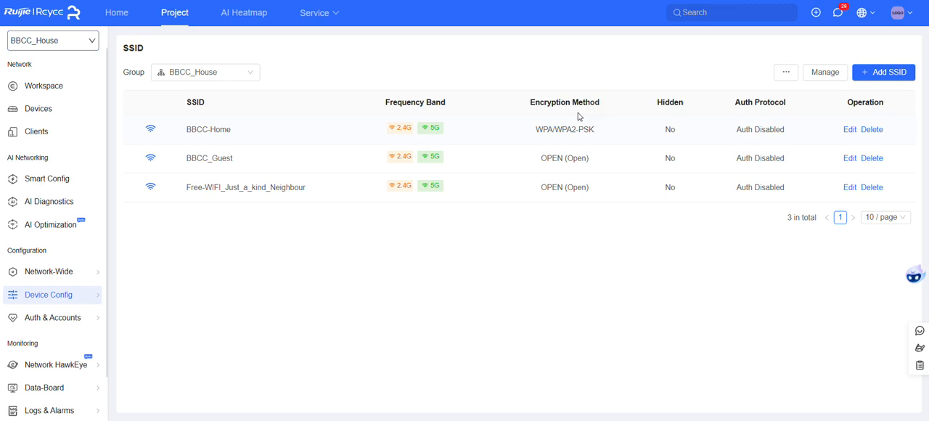
click(205, 71)
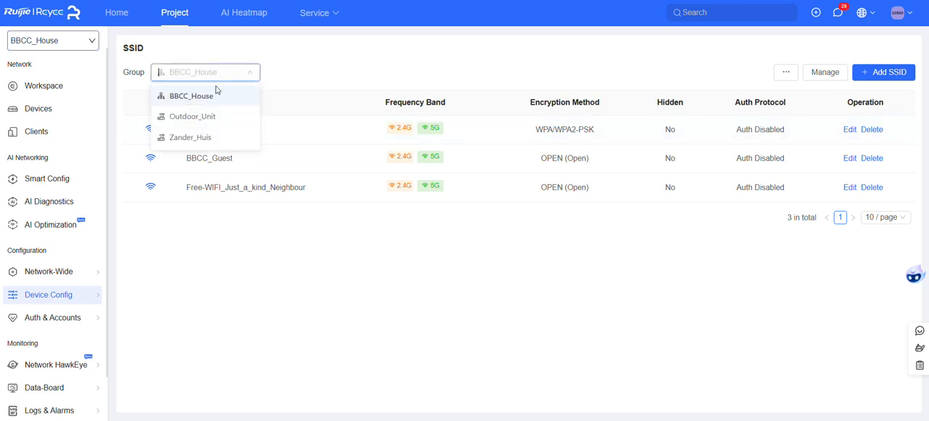
mouse_move(190, 137)
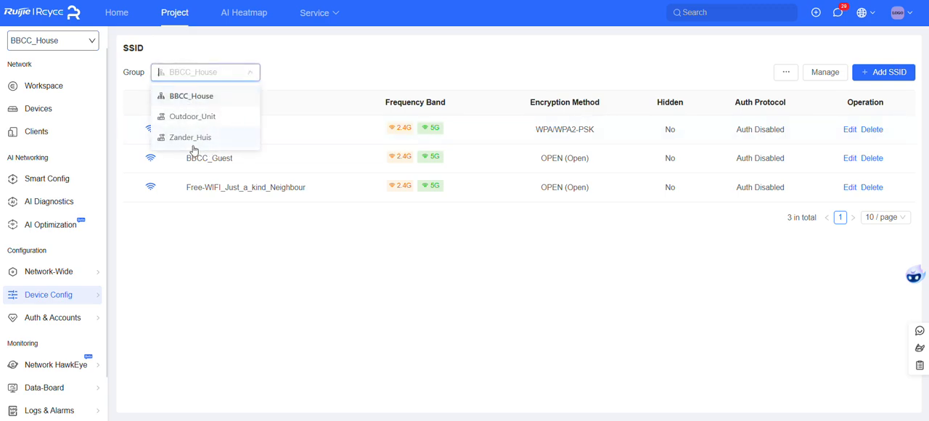
mouse_move(184, 116)
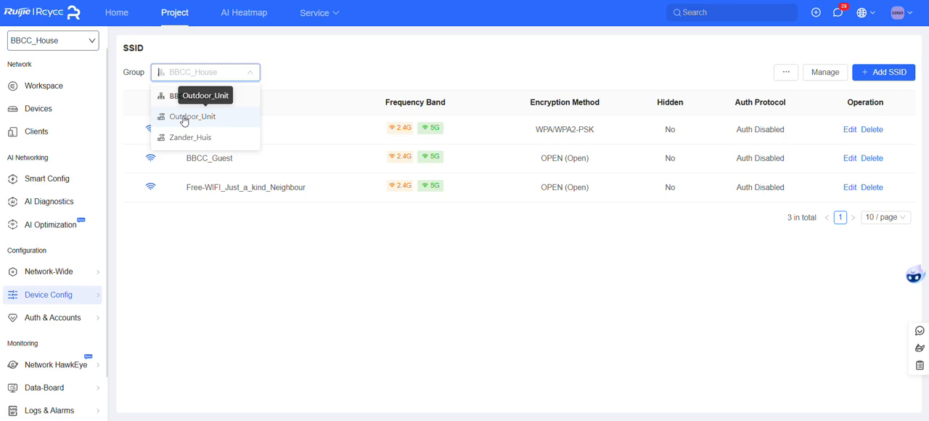
mouse_move(189, 139)
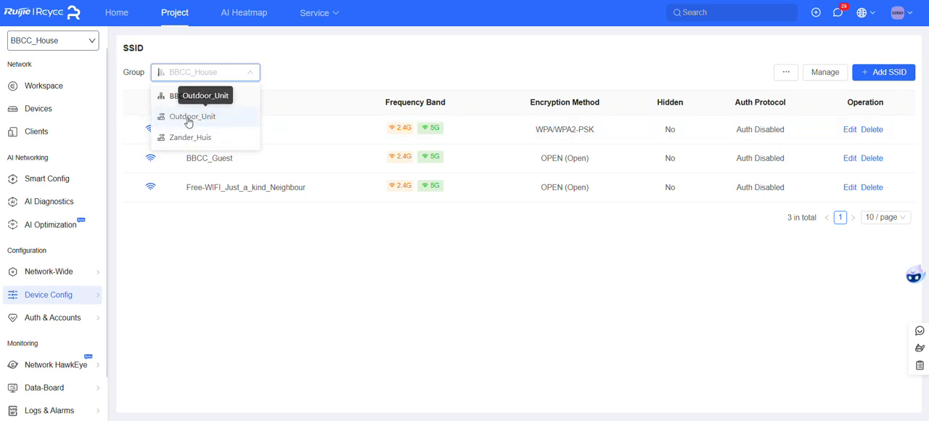
- Choose the Outdoor_Unit group and delete its BBCC-Home and BBCC_Guest SSIDs
click(191, 116)
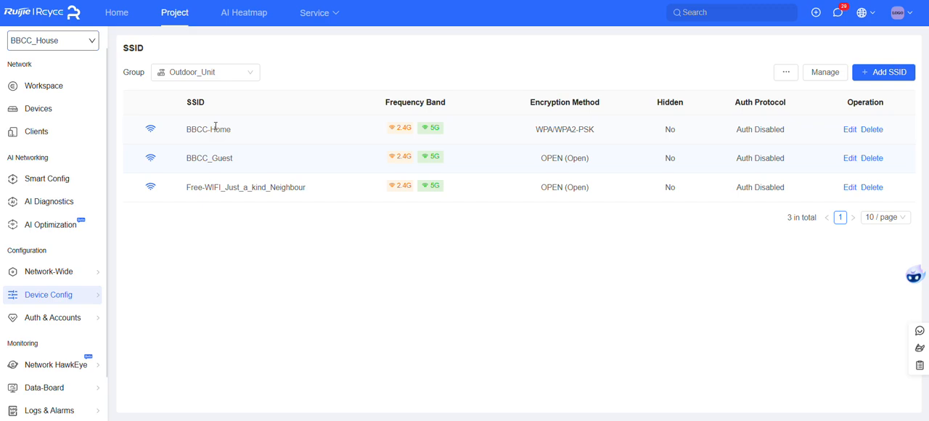
click(205, 72)
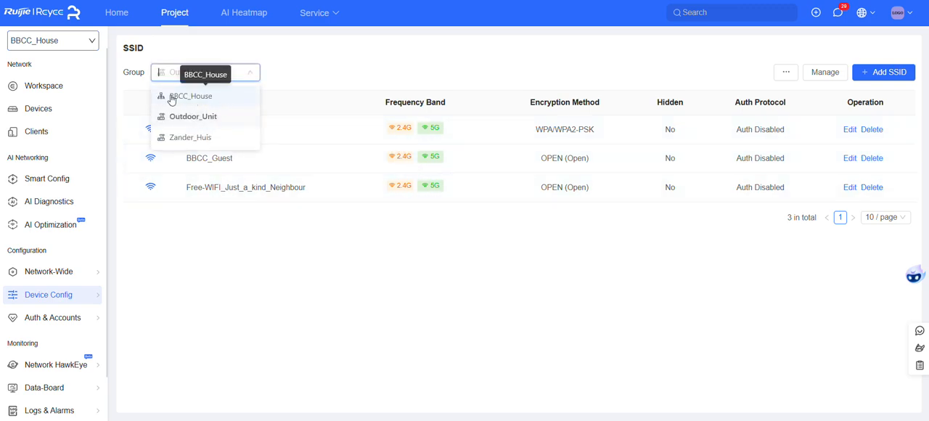
mouse_move(181, 106)
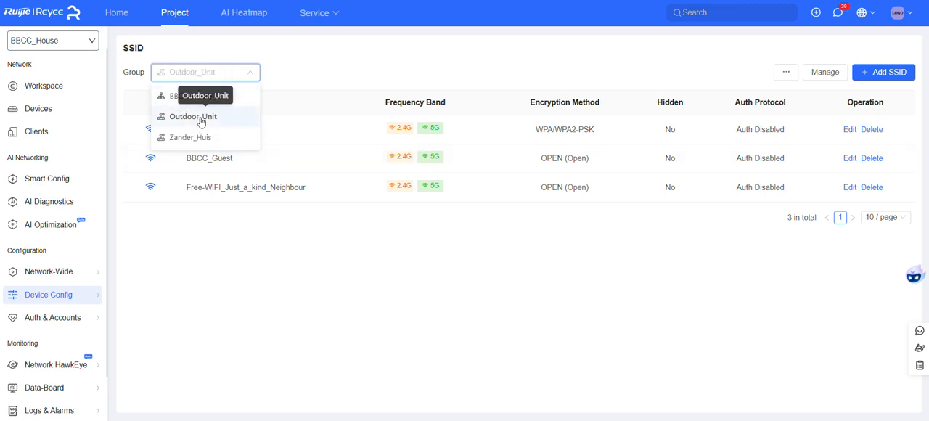
click(192, 116)
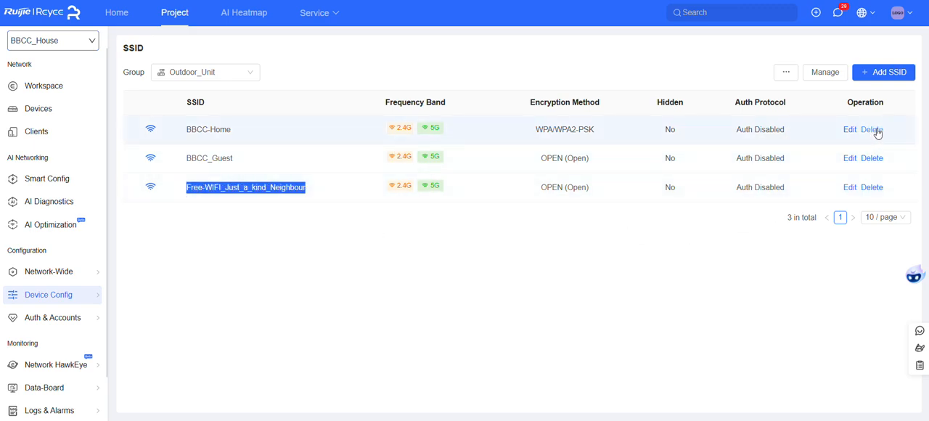
click(869, 130)
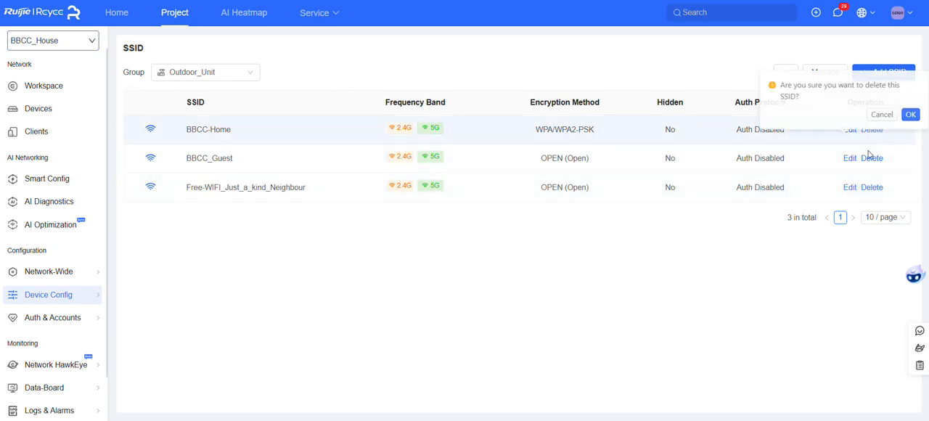
click(910, 115)
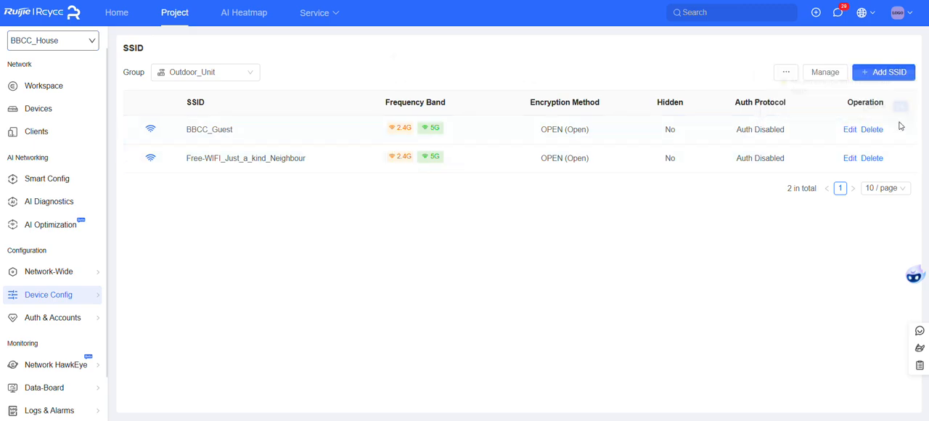
click(871, 129)
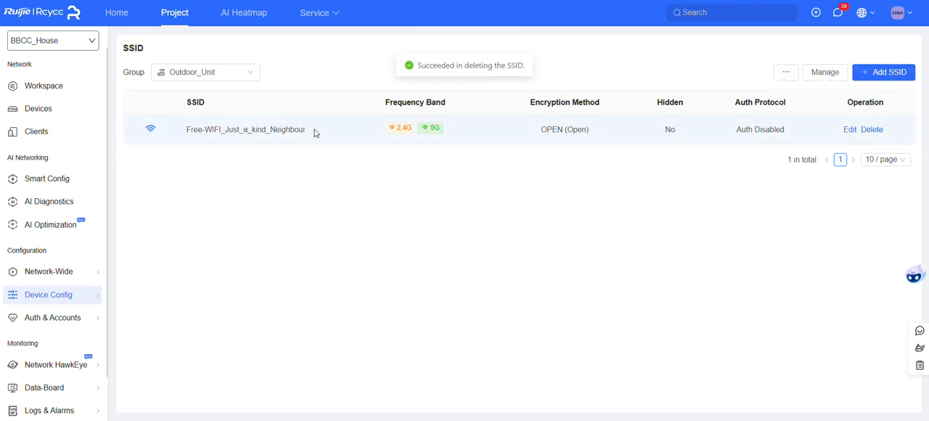
double_click(245, 129)
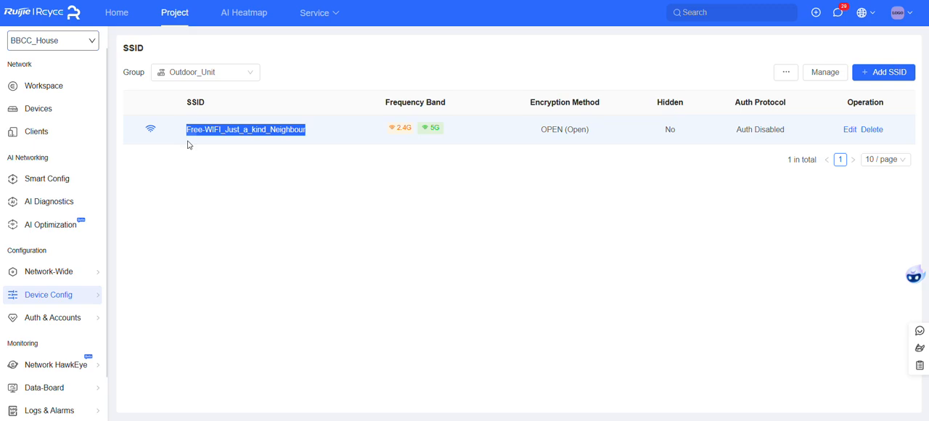
- Compare the BBCC_House and Outdoor_Unit group SSIDs, then return to the Devices list
click(206, 72)
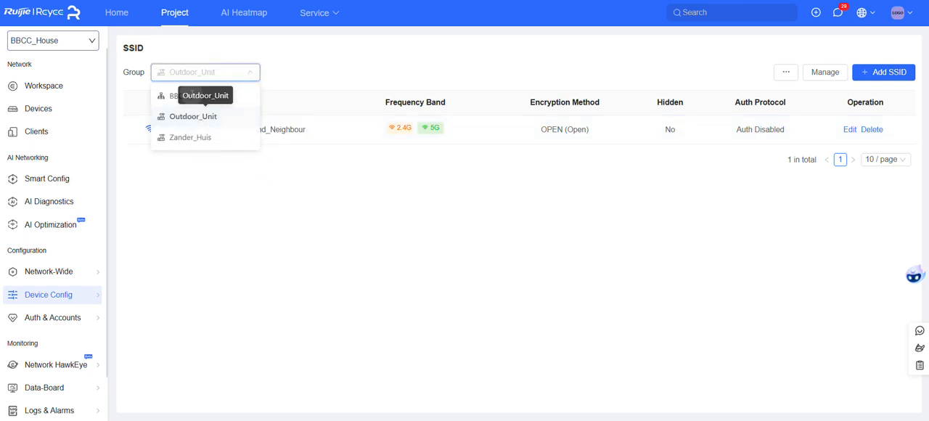
click(185, 95)
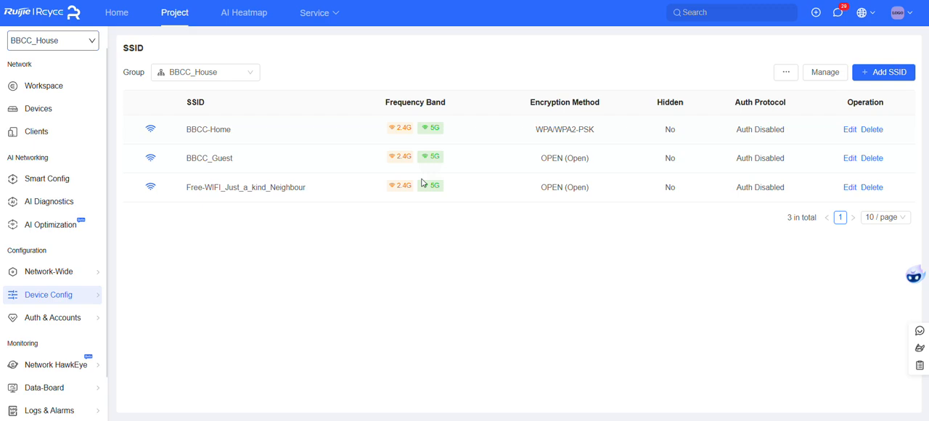
mouse_move(219, 208)
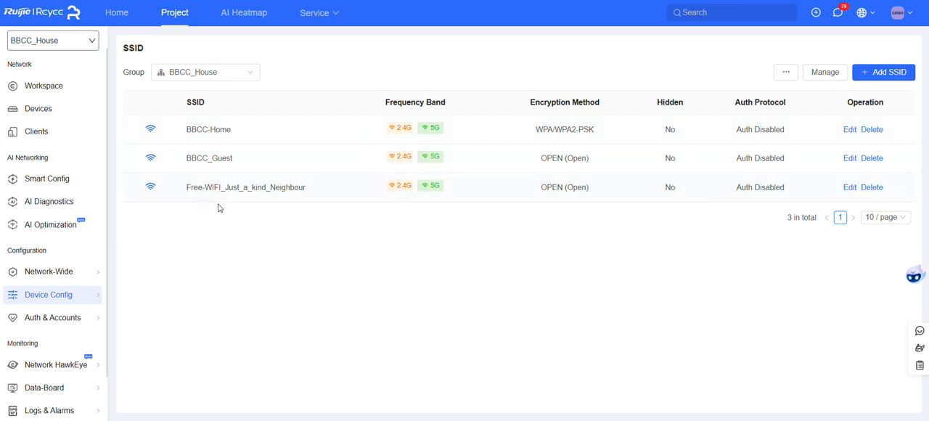
mouse_move(248, 90)
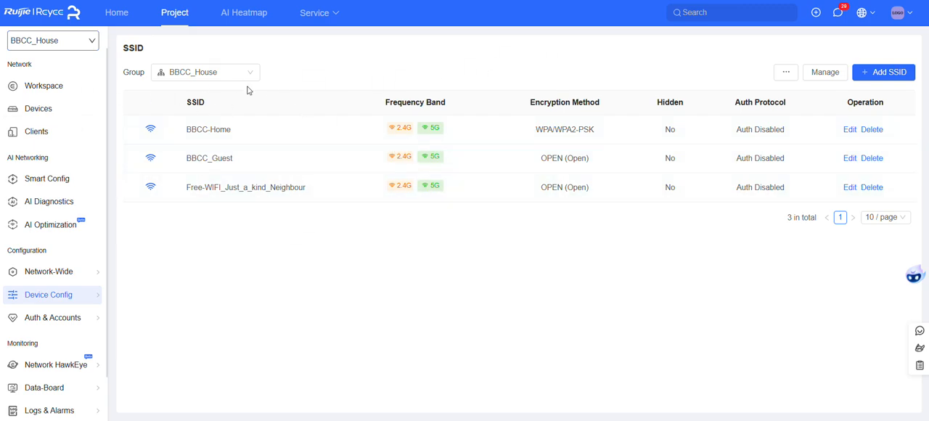
mouse_move(263, 81)
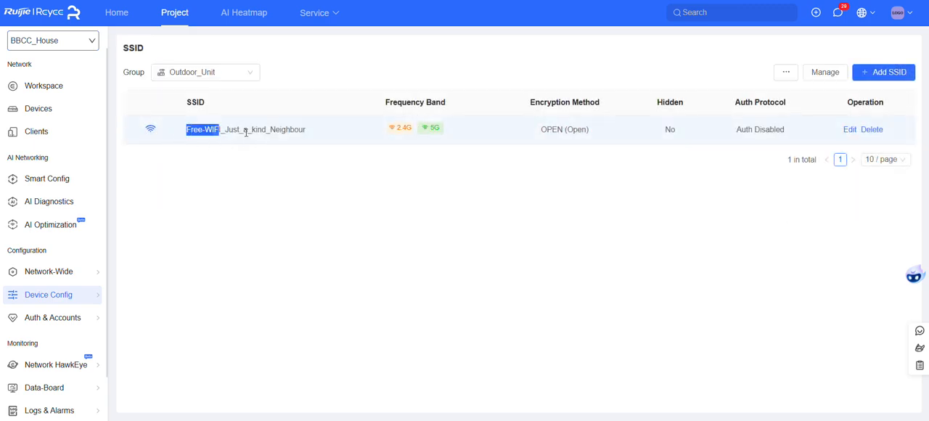
triple_click(245, 130)
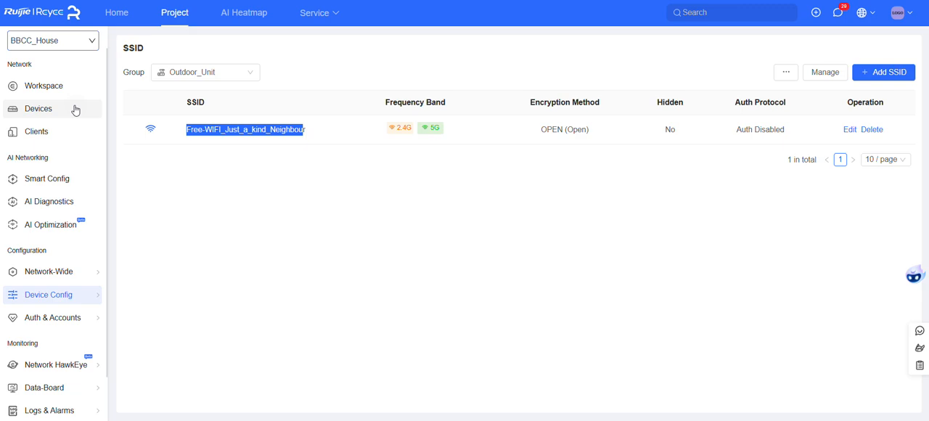
click(206, 72)
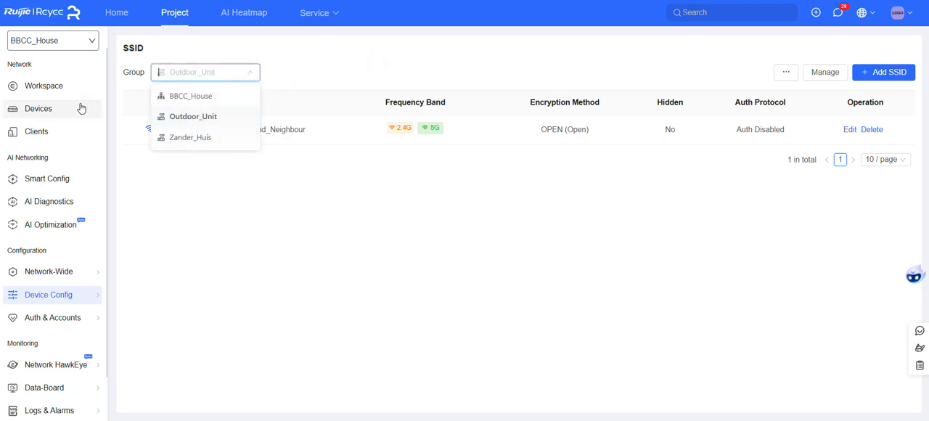
click(37, 108)
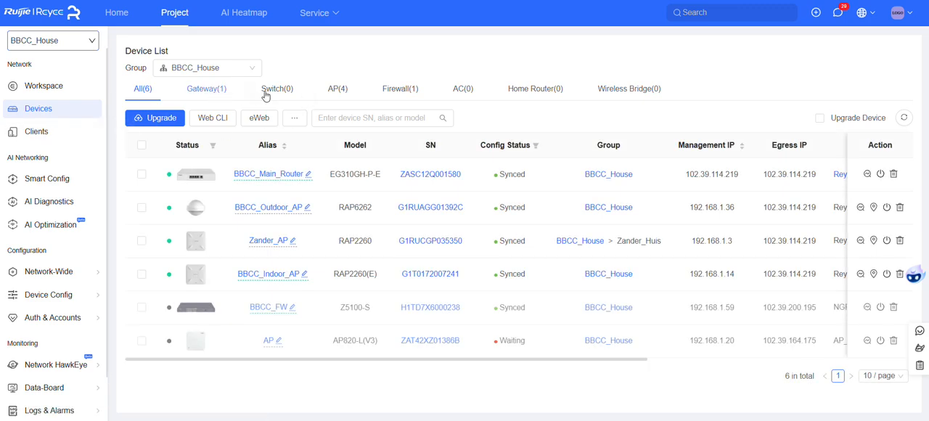
- Check BBCC_Outdoor_AP on the AP tab and move it to BBCC_House > Outdoor_Unit
click(338, 89)
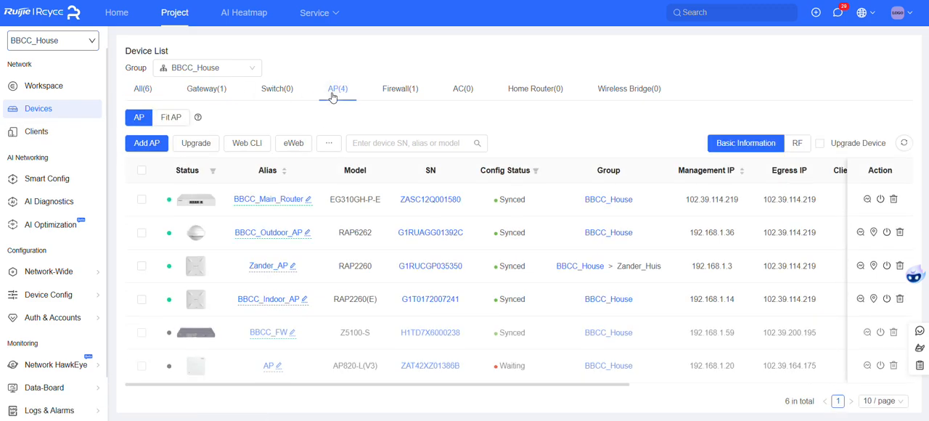
click(336, 88)
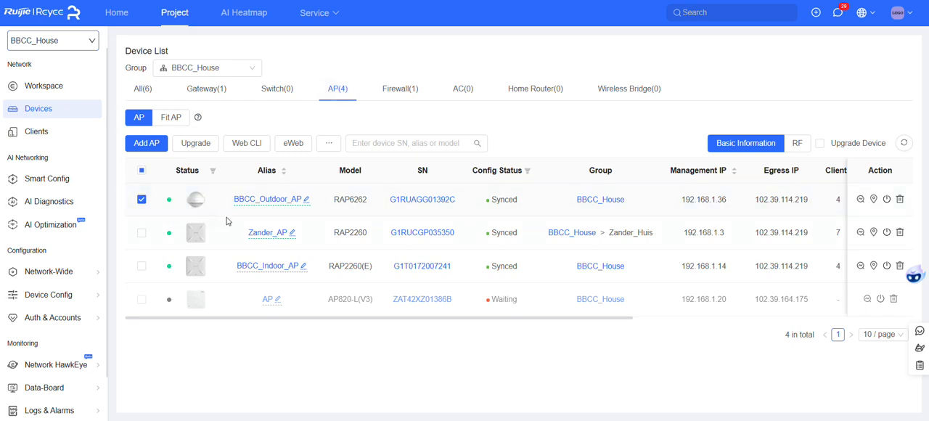
click(328, 143)
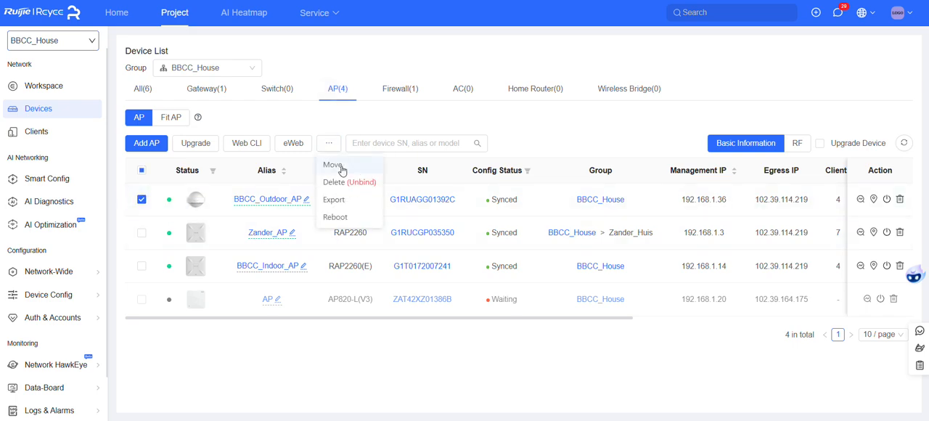
click(331, 165)
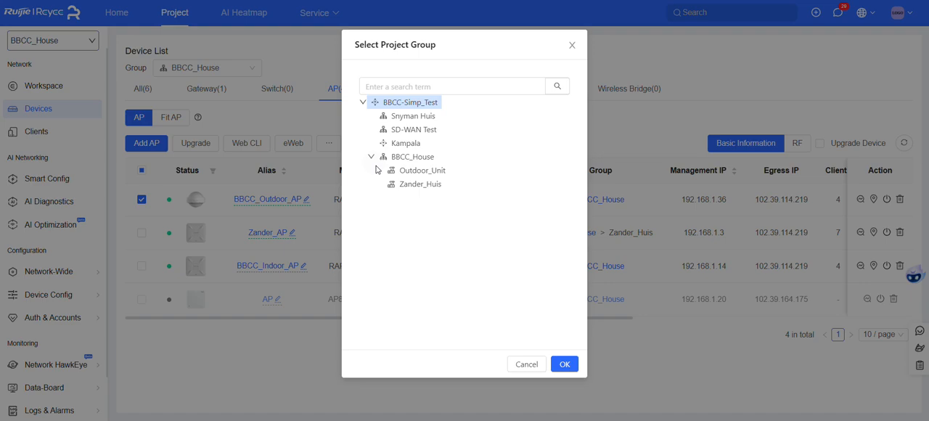
click(422, 170)
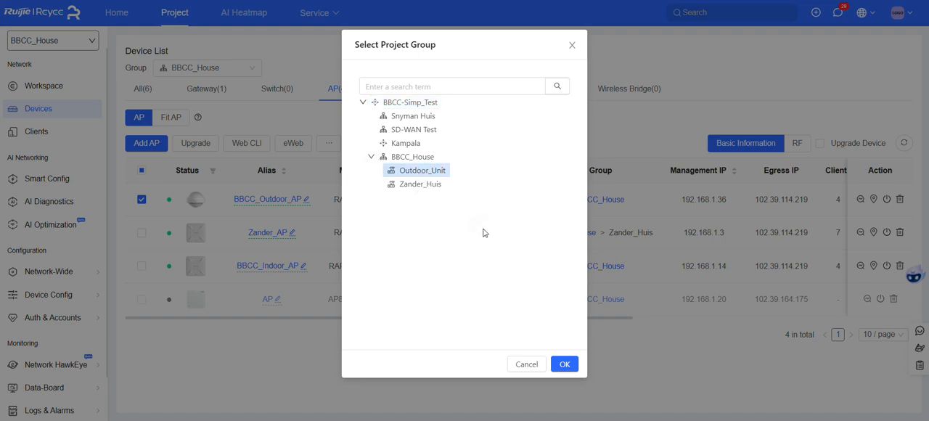
click(564, 363)
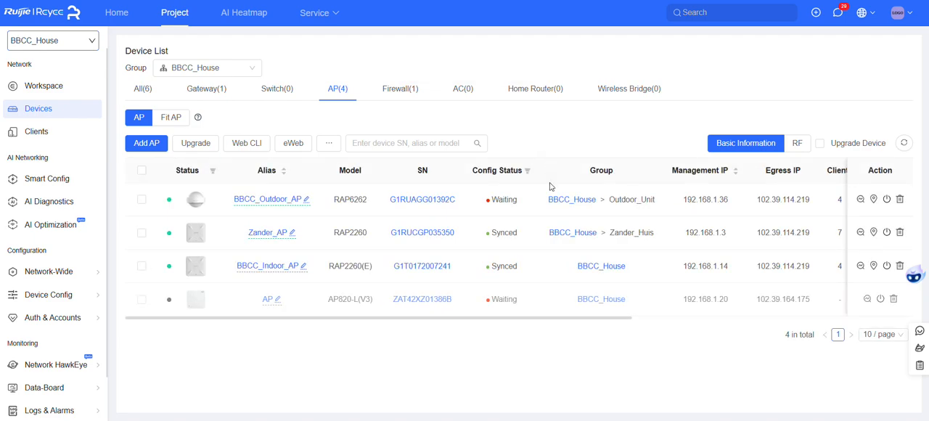
- Refresh the AP statuses, view the Gateway tab, and refresh again until Syncing appears
click(903, 142)
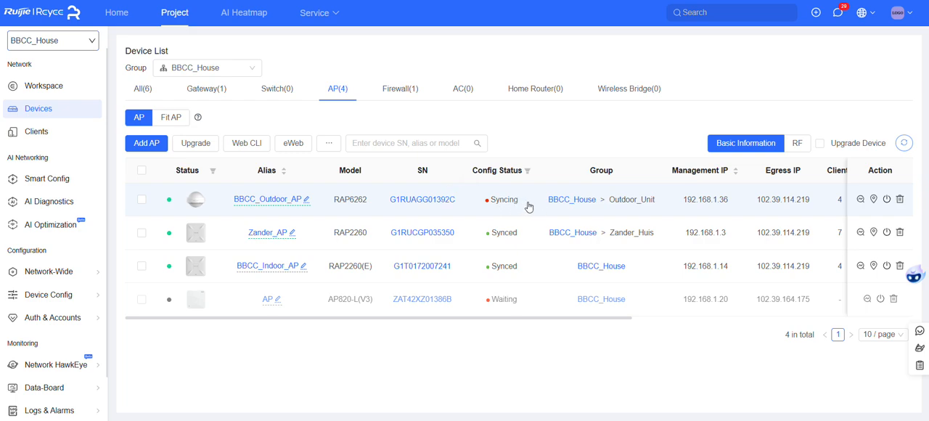
mouse_move(542, 204)
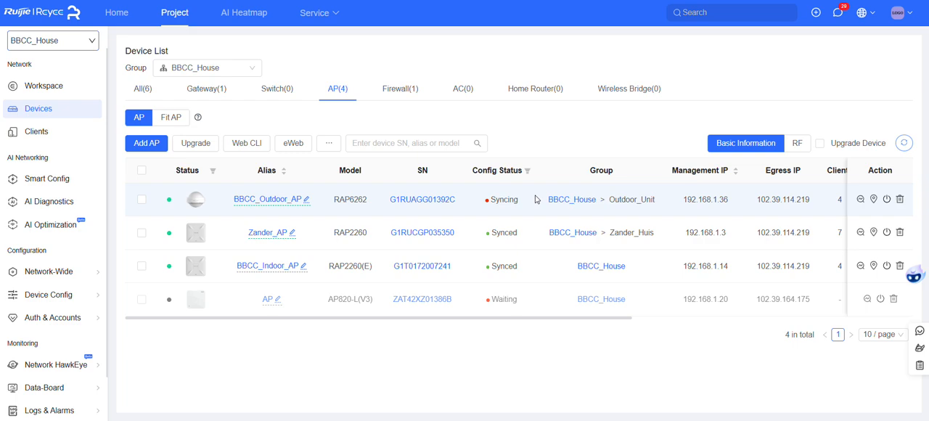
click(206, 87)
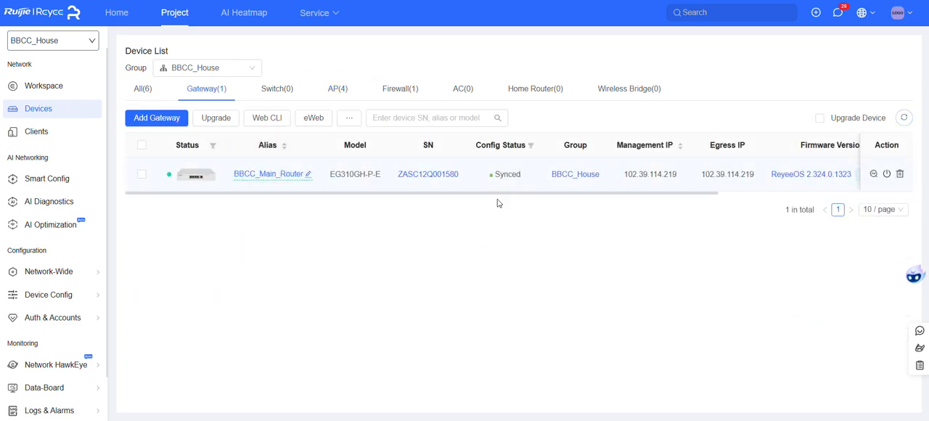
mouse_move(310, 150)
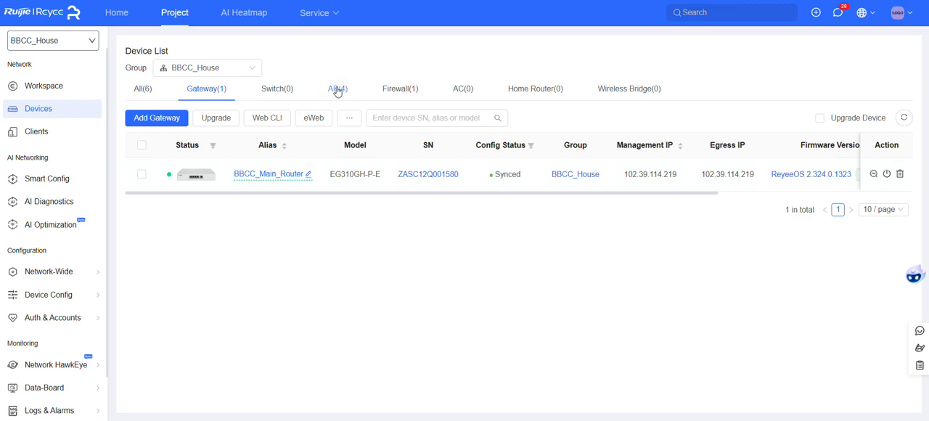
click(338, 88)
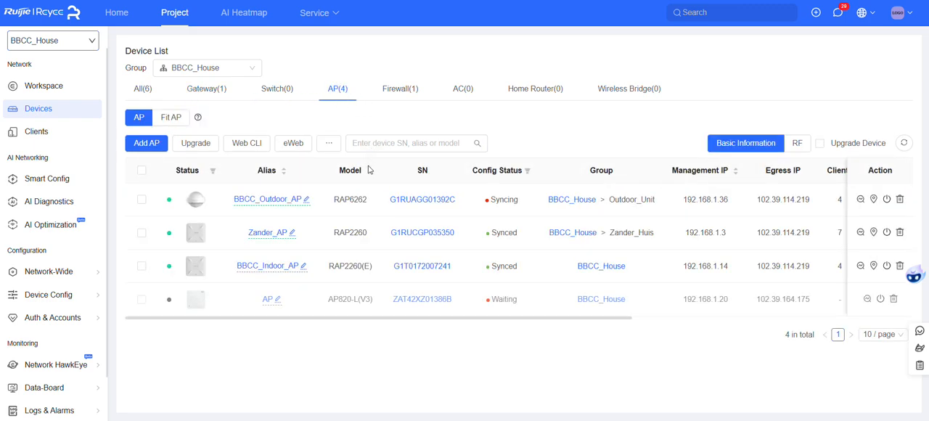
mouse_move(520, 208)
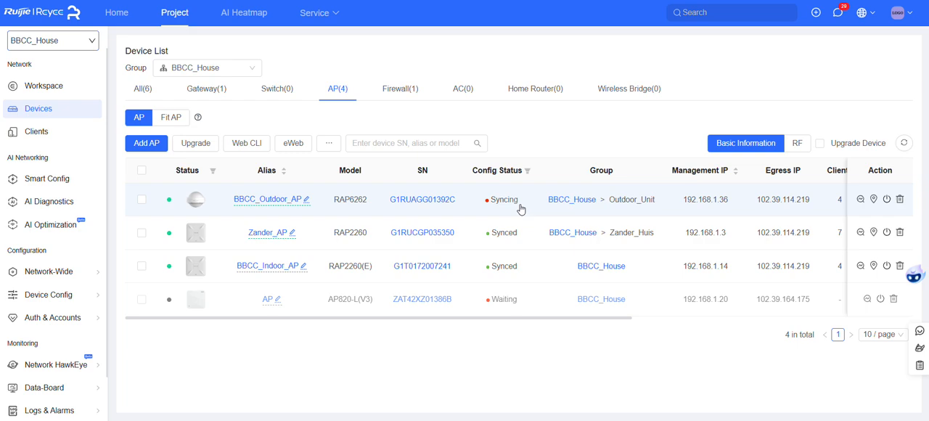
mouse_move(523, 221)
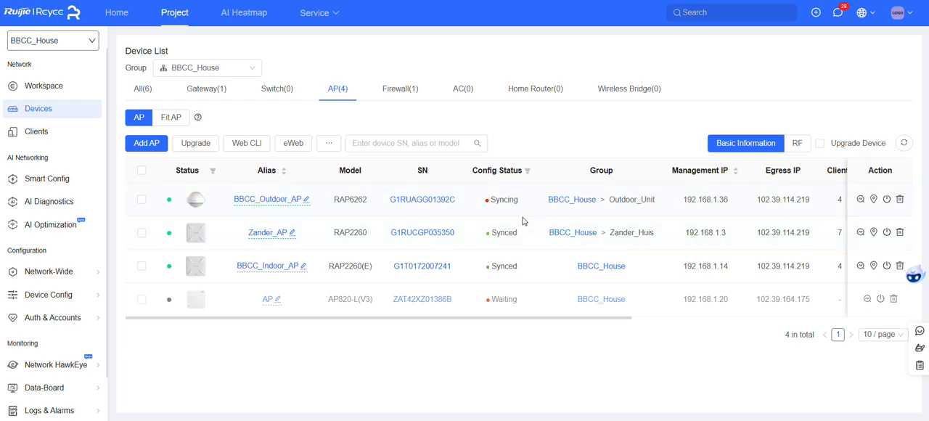
click(903, 142)
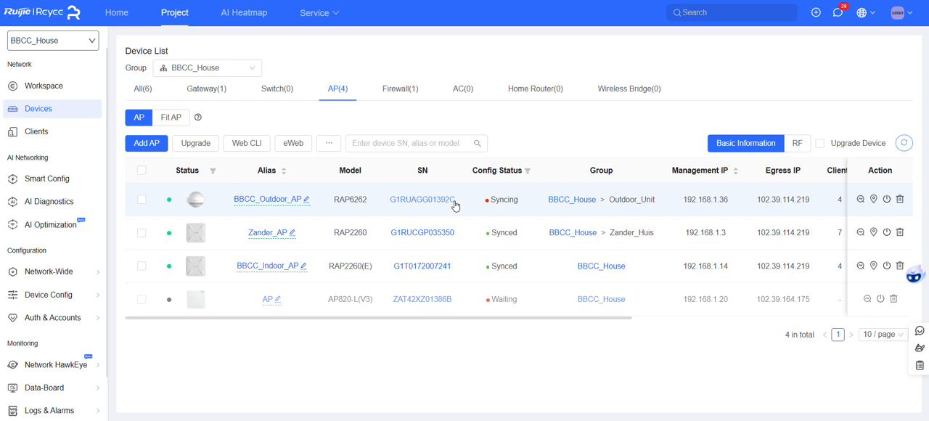
- Check the outdoor AP's sync details show only Free-WIFI_Just_a_kind_Neighbour, then close them
click(503, 199)
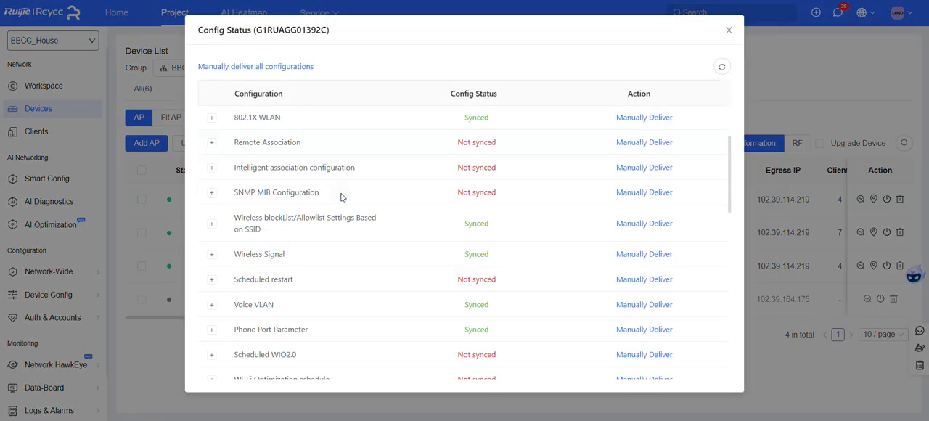
scroll(down, 3)
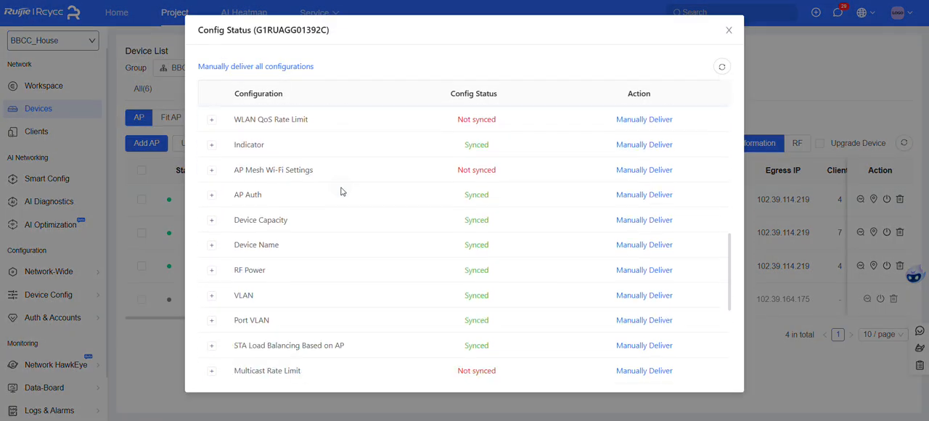
scroll(down, 3)
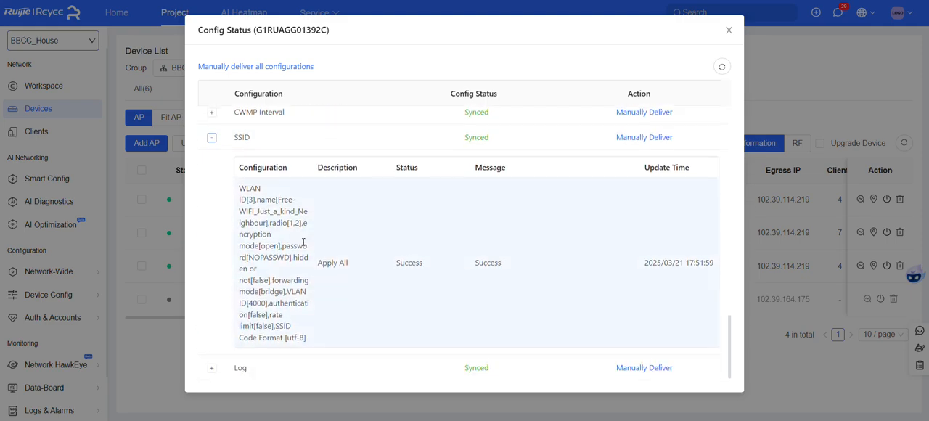
drag(237, 187, 266, 233)
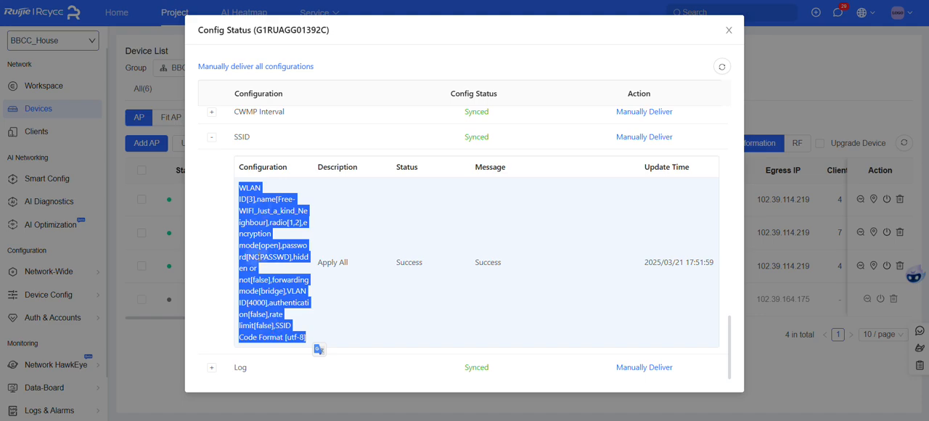
click(276, 198)
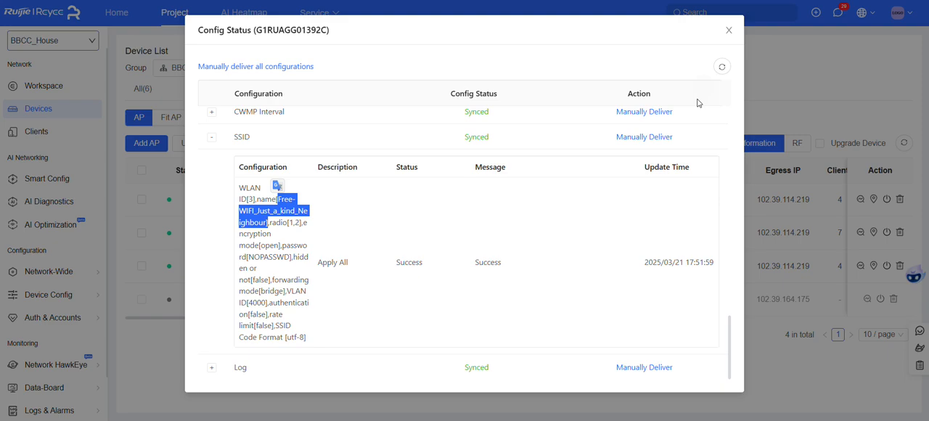
click(727, 30)
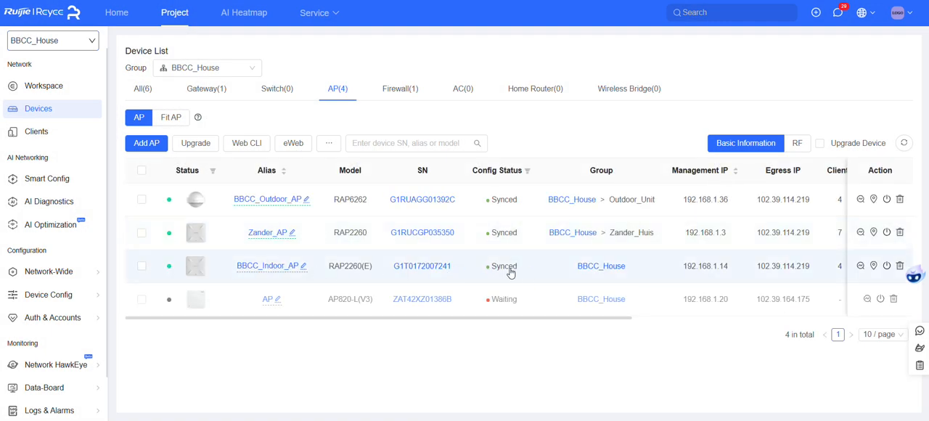
- Review BBCC_Indoor_AP's sync details for its three SSID entries, then close them
click(502, 268)
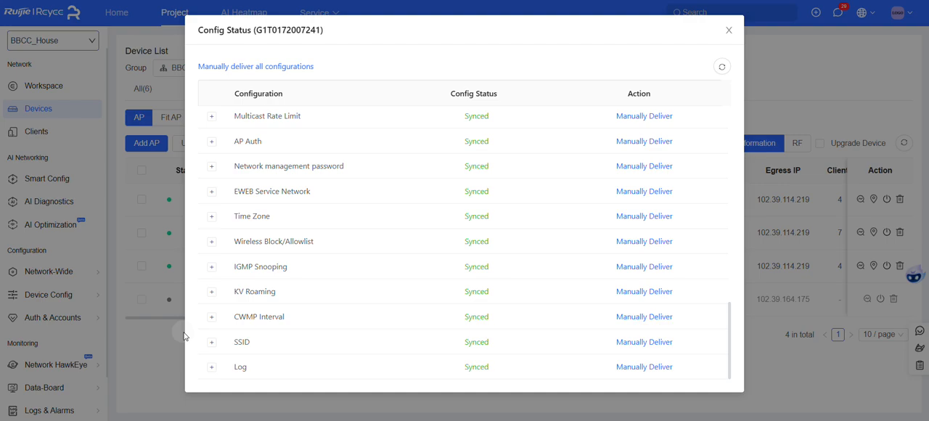
click(212, 342)
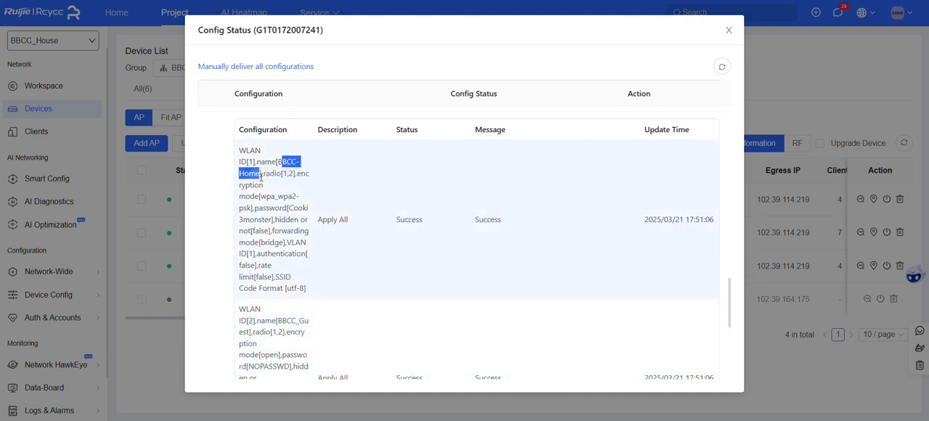
scroll(down, 3)
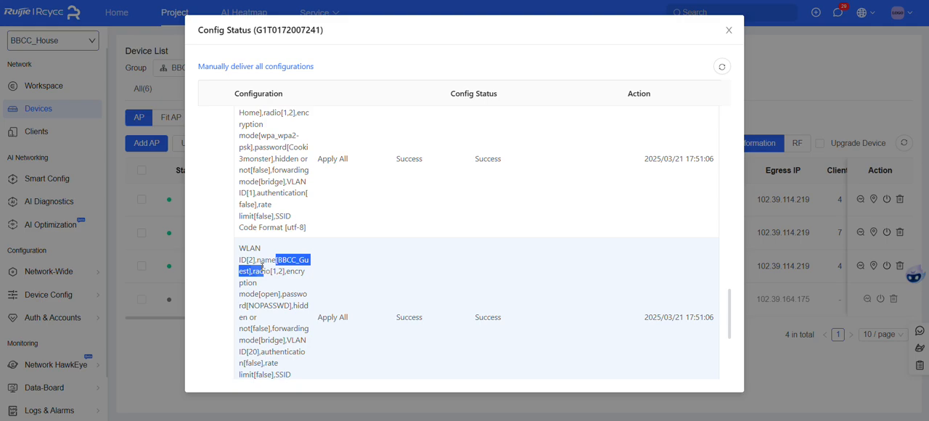
scroll(down, 3)
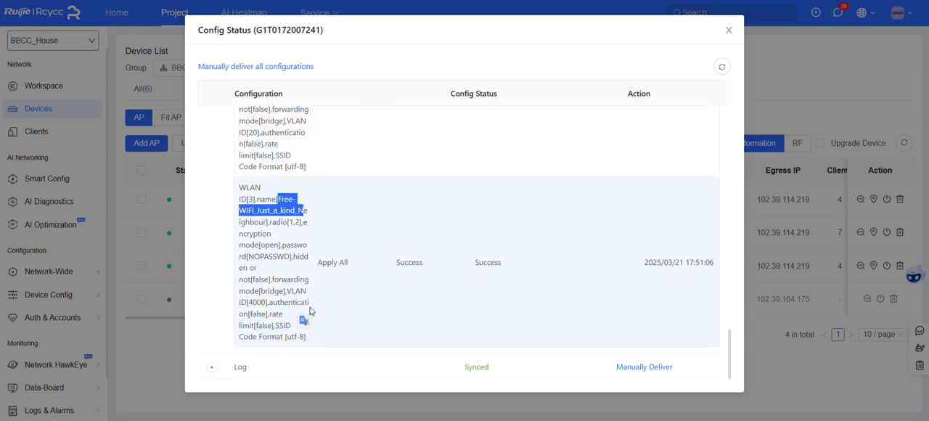
mouse_move(388, 245)
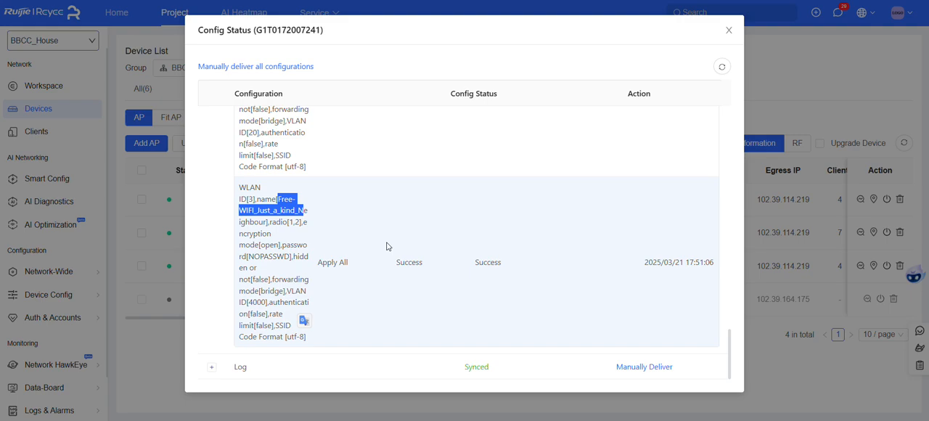
click(727, 30)
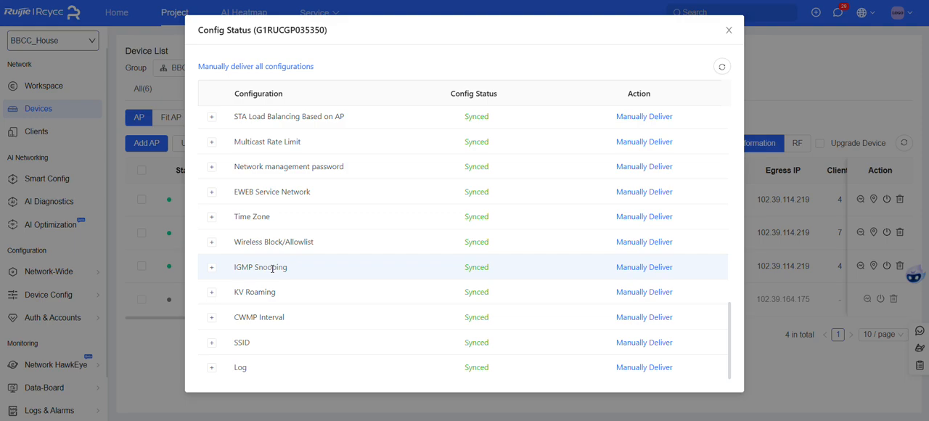
- Confirm Zander_AP's SSID entry shows network Huis, then dismiss the Config Status details
click(211, 342)
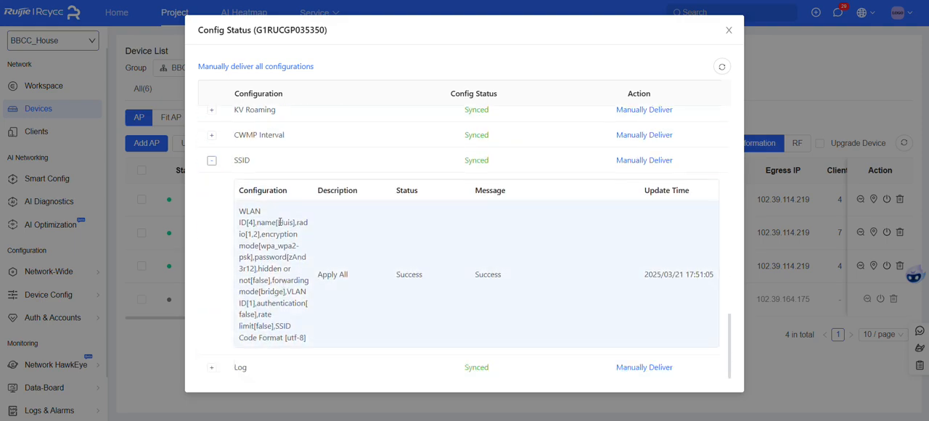
double_click(285, 222)
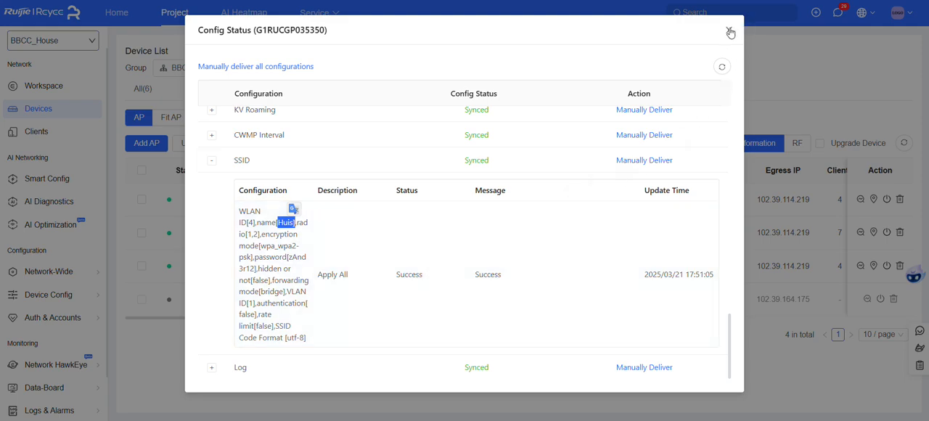
click(730, 28)
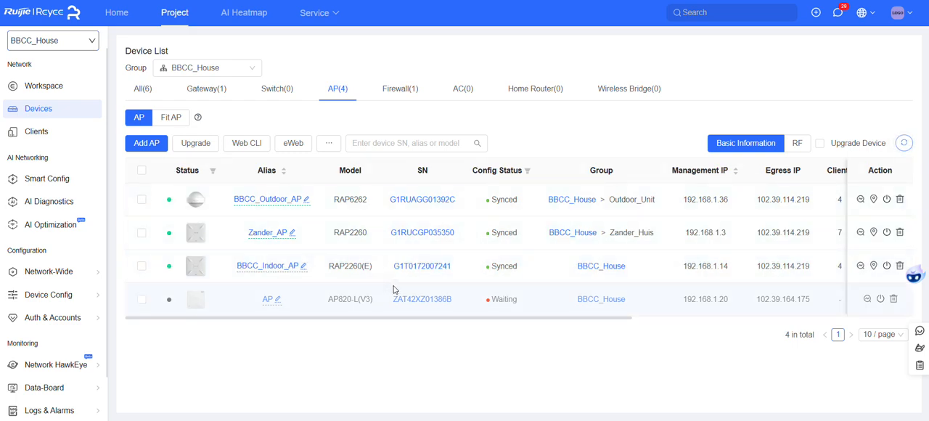
mouse_move(395, 274)
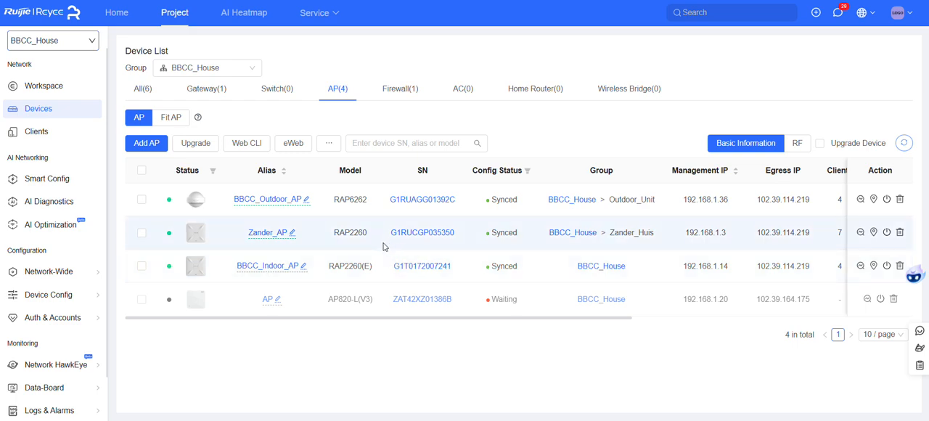
mouse_move(324, 245)
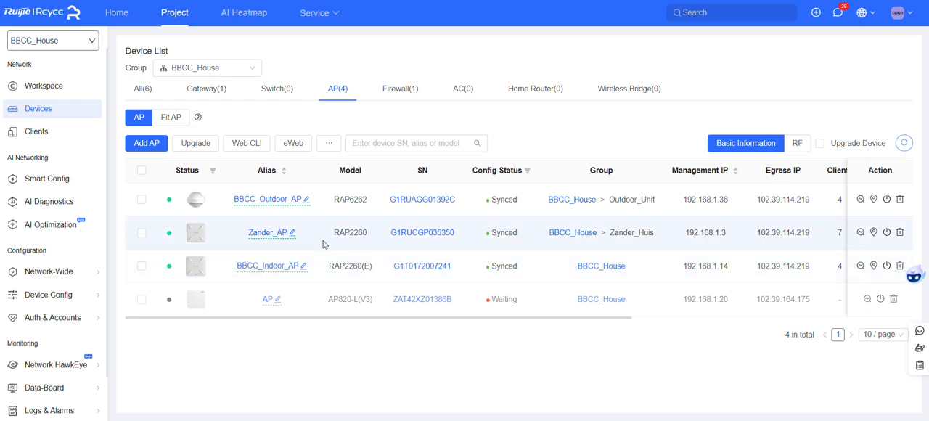